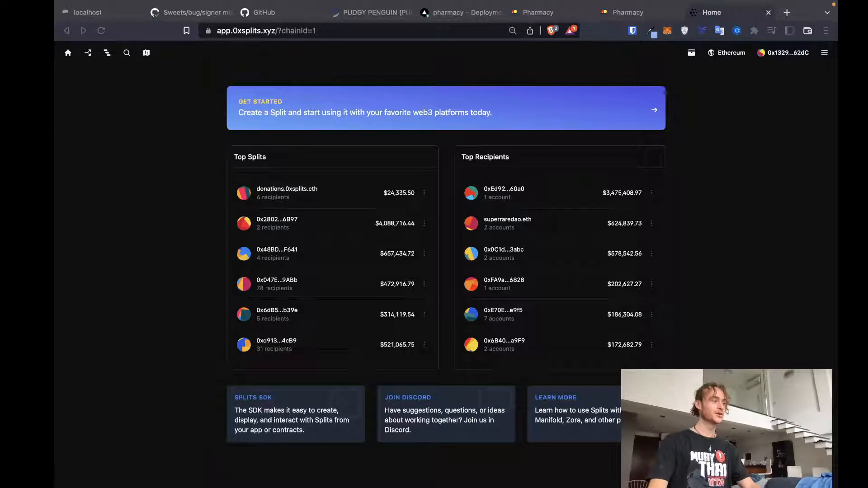
mouse_move(597, 83)
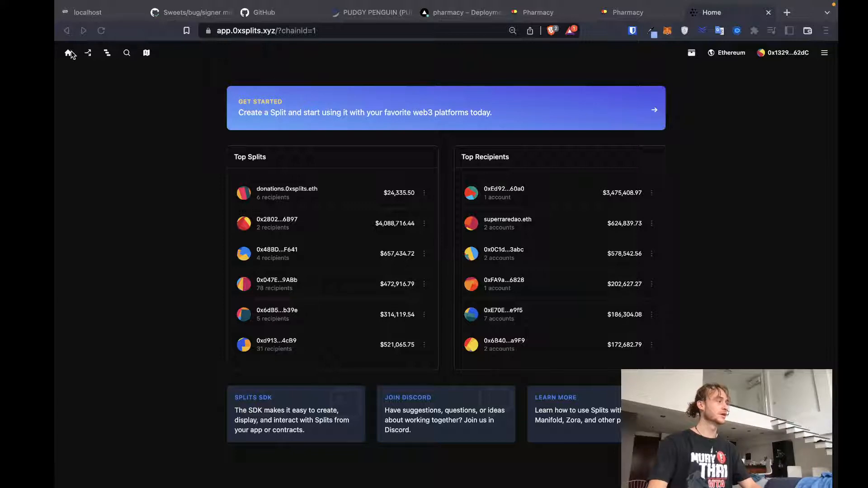
- Start a new split in 0xSplits to bring up a blank recipients form
left_click(88, 52)
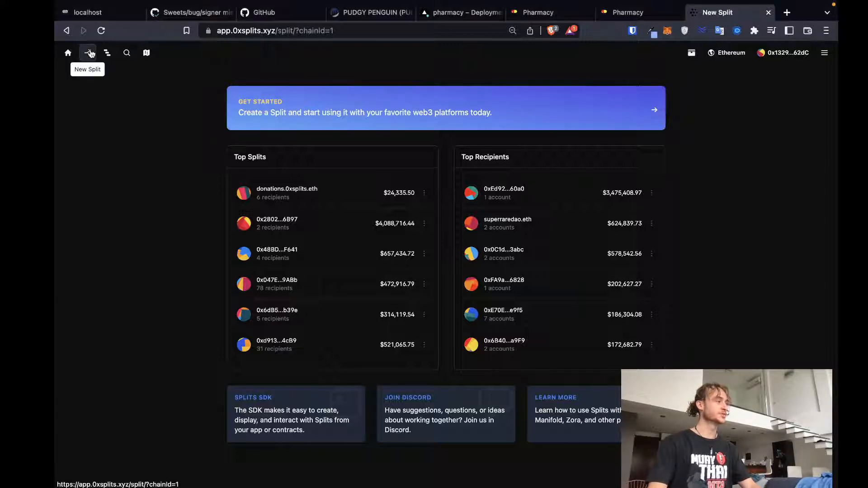
left_click(88, 53)
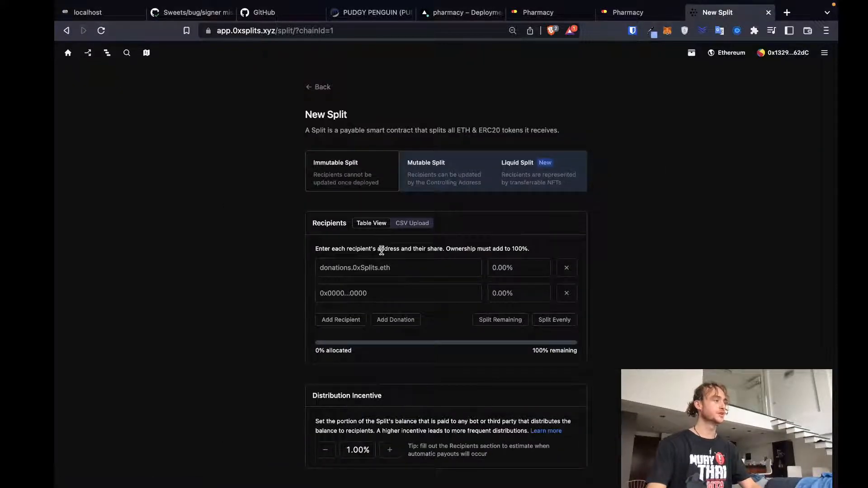
mouse_move(248, 223)
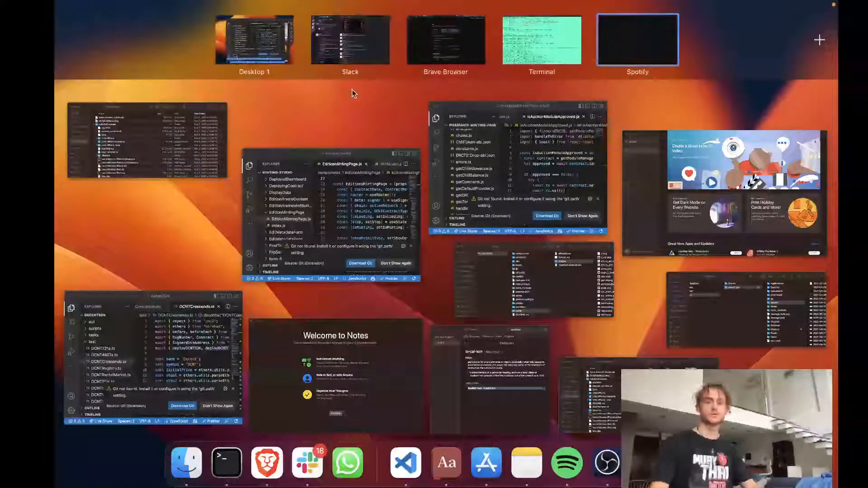
- Switch to Slack and open the Decentralized Album Splits spreadsheet linked in the thread
left_click(350, 39)
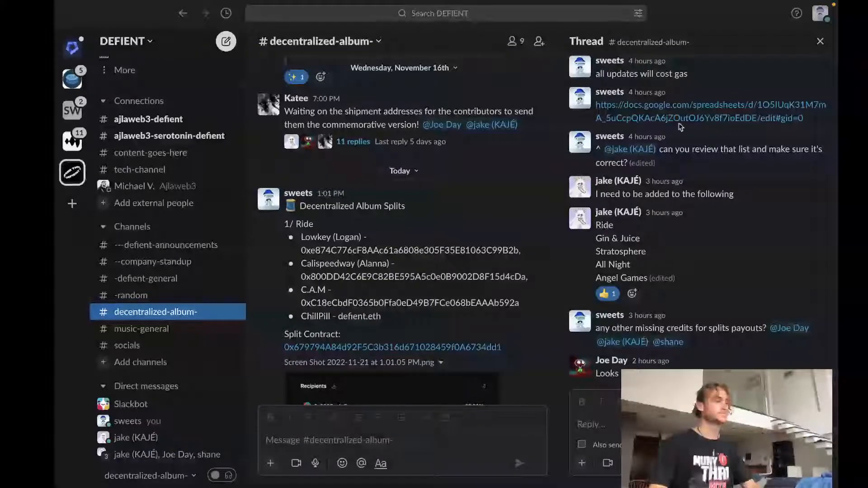
mouse_move(675, 118)
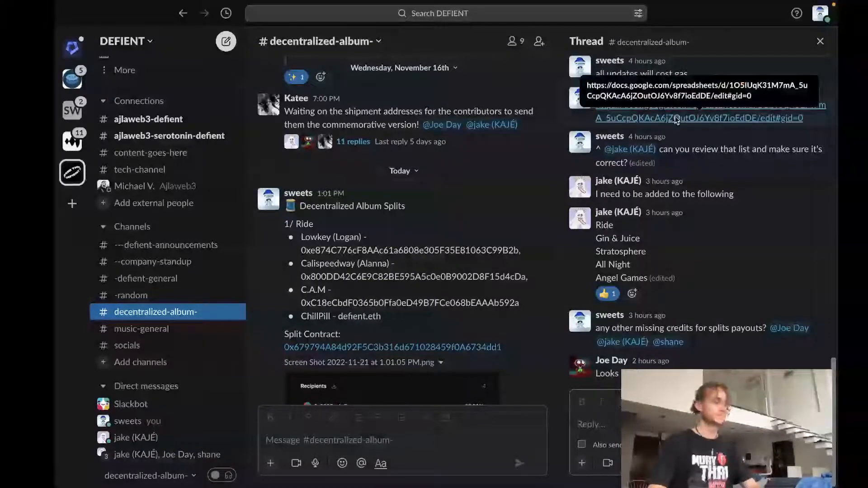
left_click(701, 118)
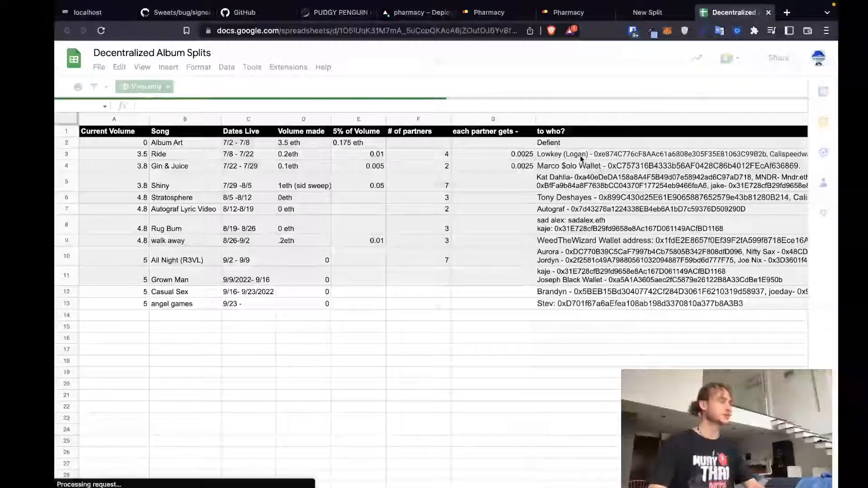
- Read Ride's recipient addresses in spreadsheet cell H3, then go back to Slack
left_click(609, 153)
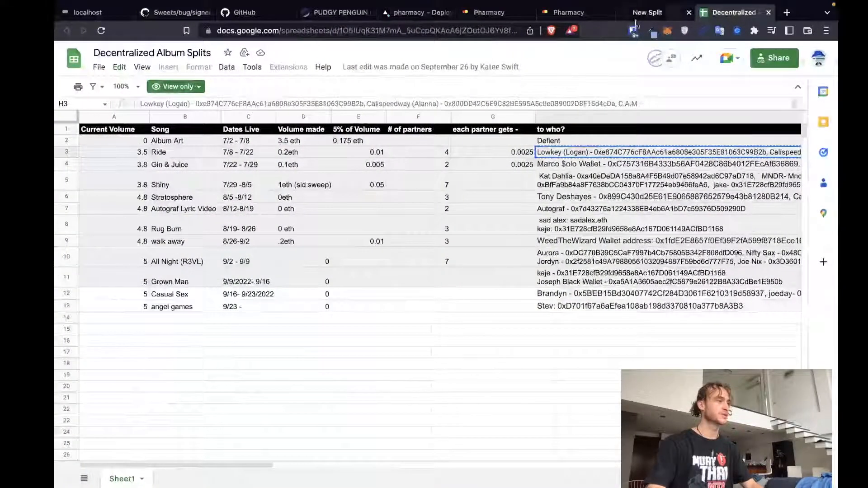
left_click(647, 13)
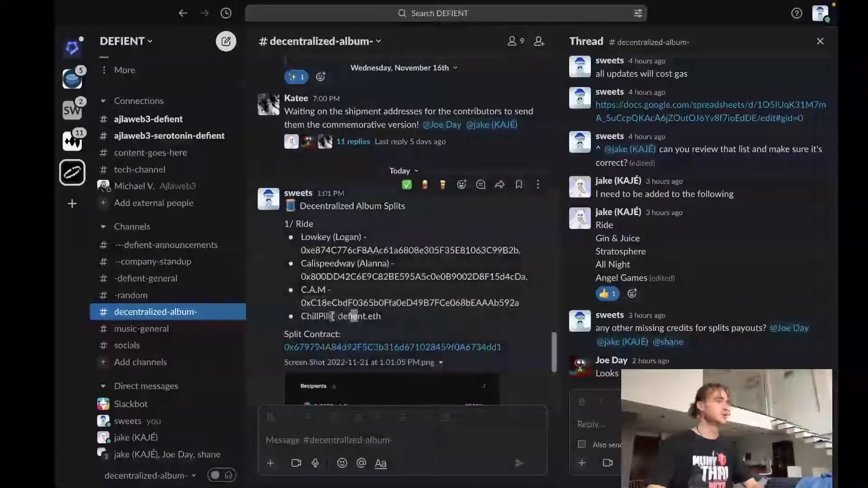
double_click(359, 316)
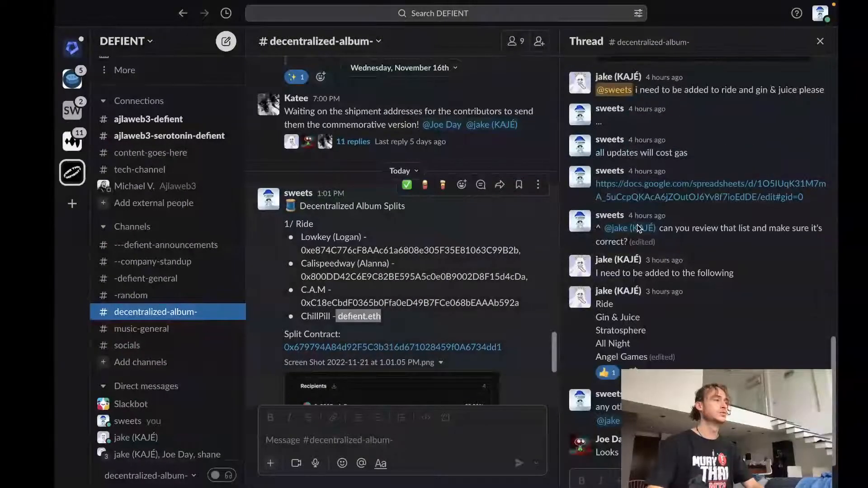
scroll("down", 3)
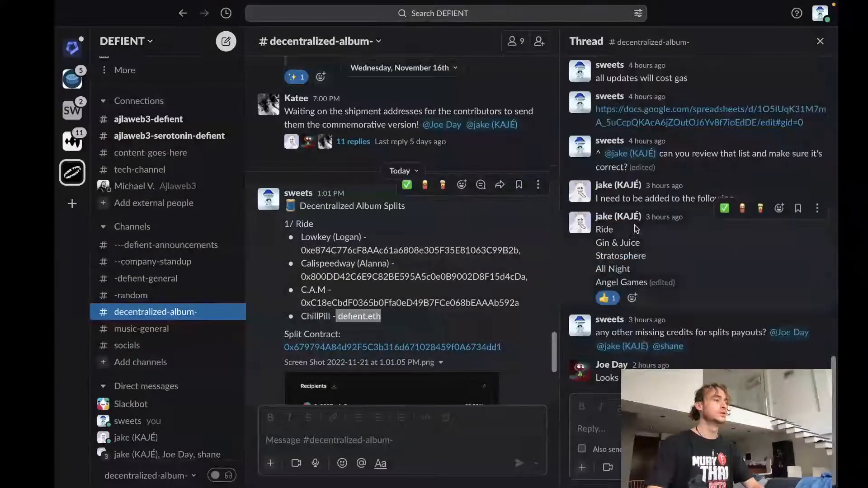
left_click(648, 12)
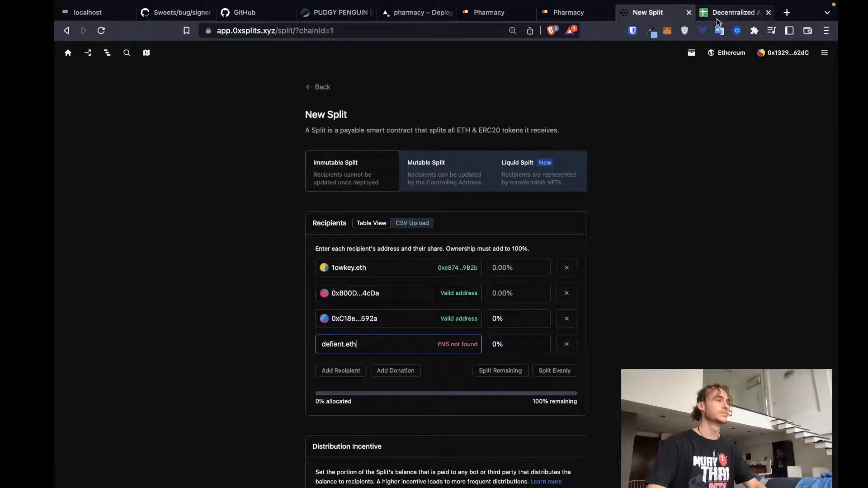
left_click(734, 12)
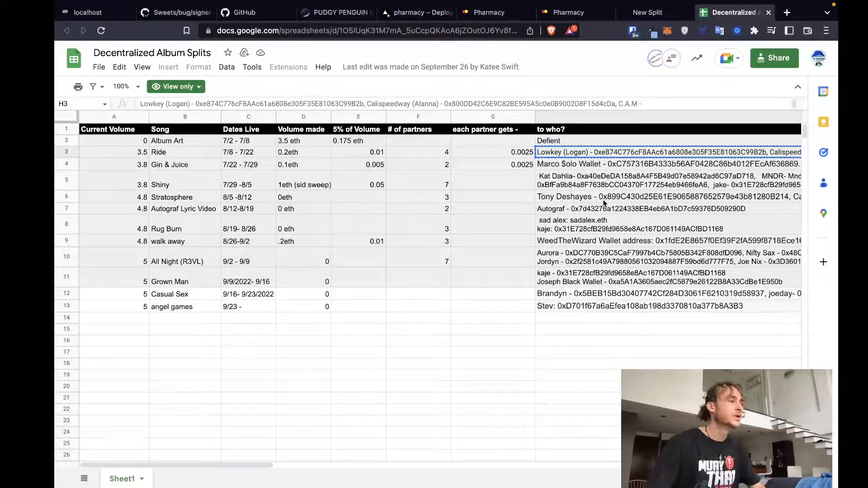
left_click(665, 185)
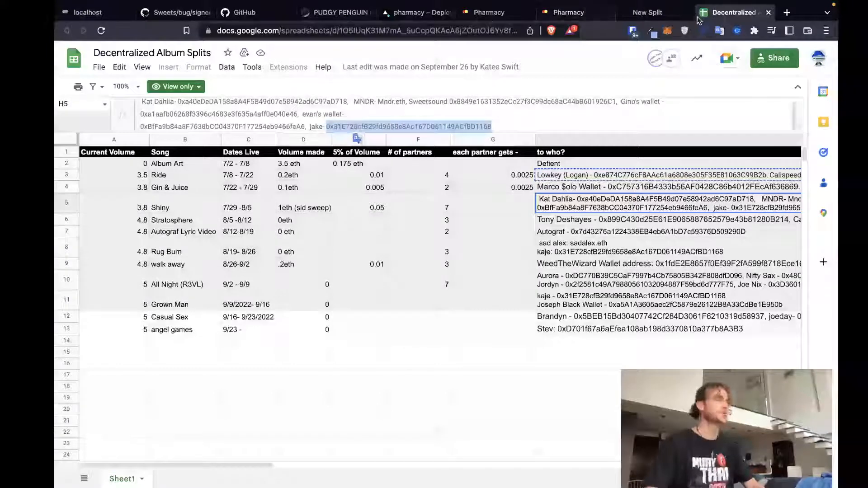
left_click(647, 12)
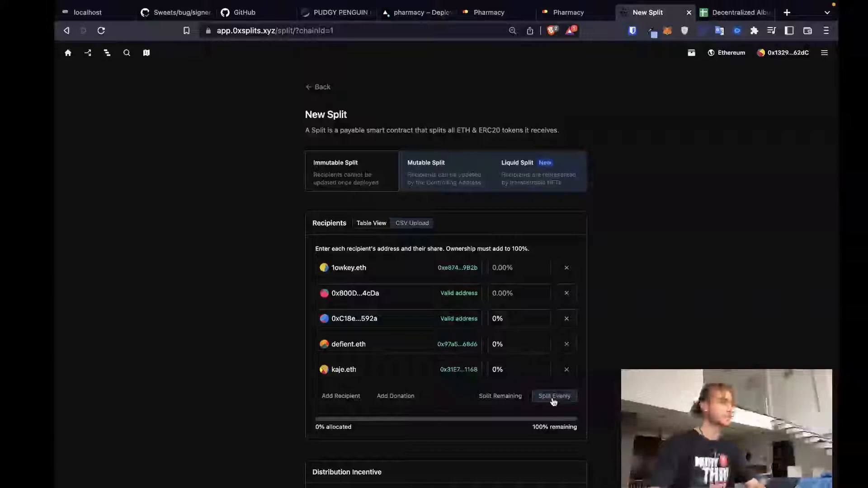
- Split the shares evenly so all five recipients hold 20%
left_click(554, 396)
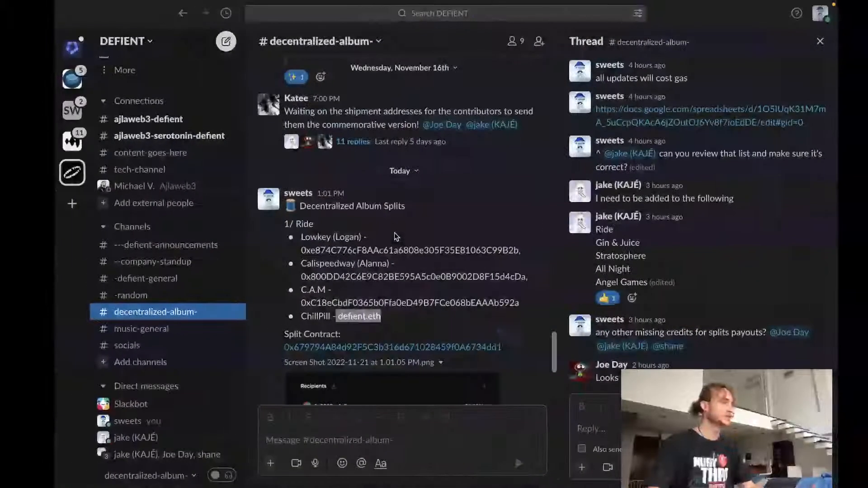
left_click(651, 12)
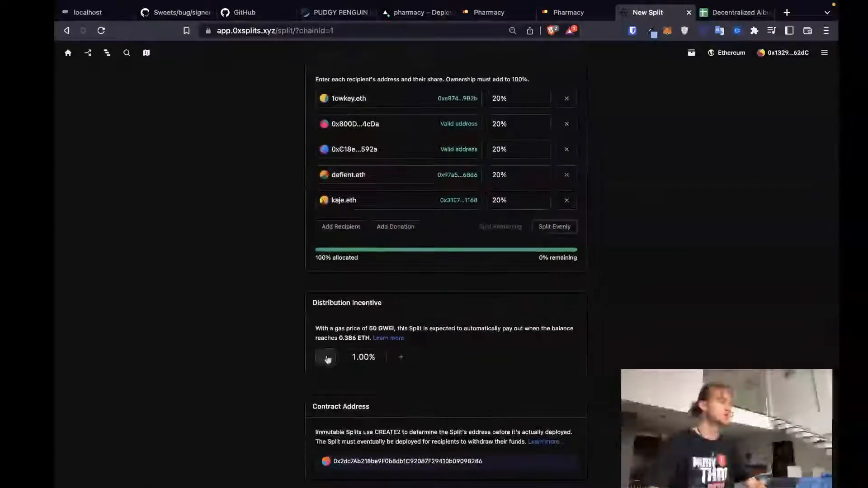
- Lower the distribution incentive to 0.50% and submit the five-way split for creation
left_click(326, 357)
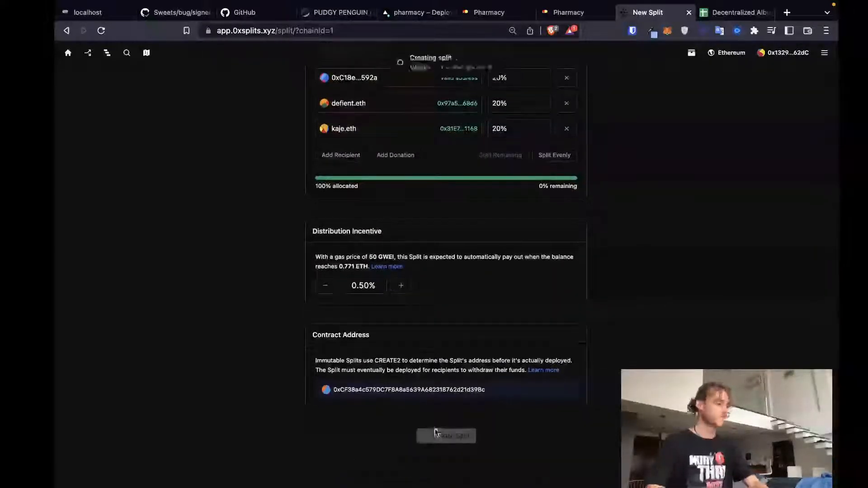
left_click(446, 436)
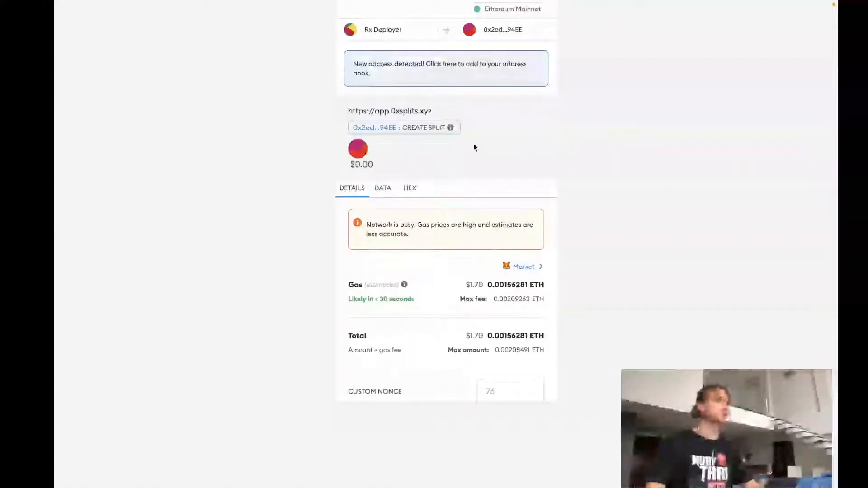
scroll("down", 3)
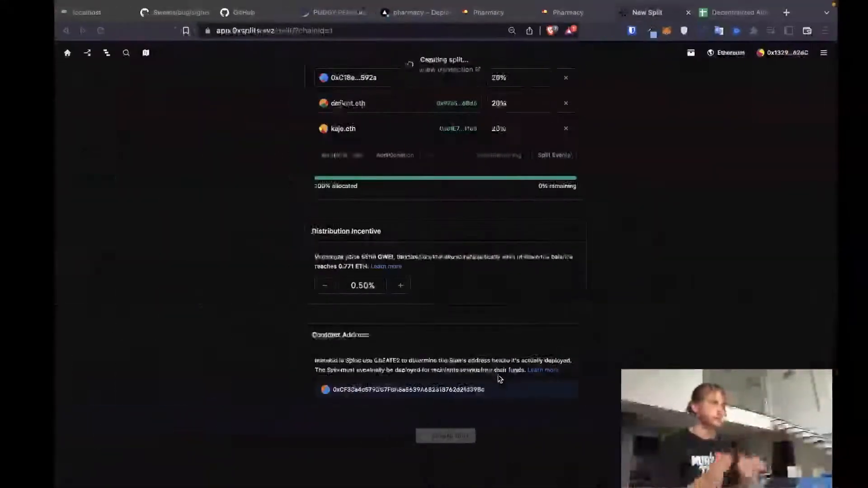
left_click(735, 12)
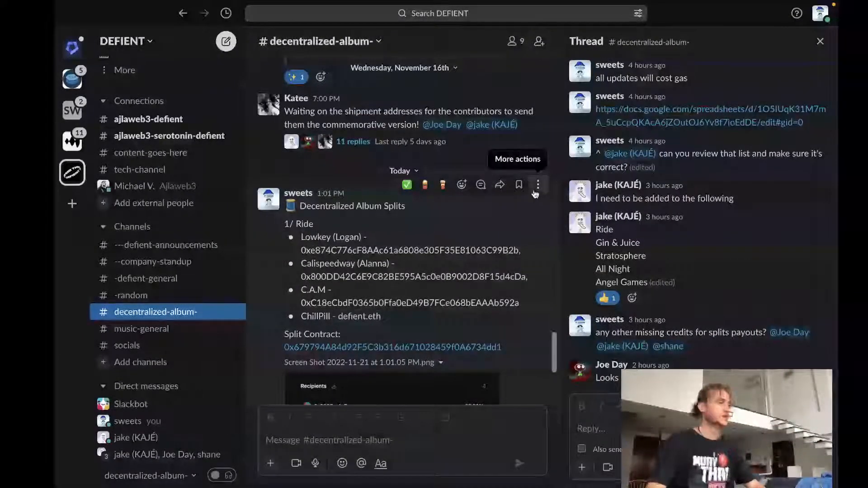
left_click(536, 184)
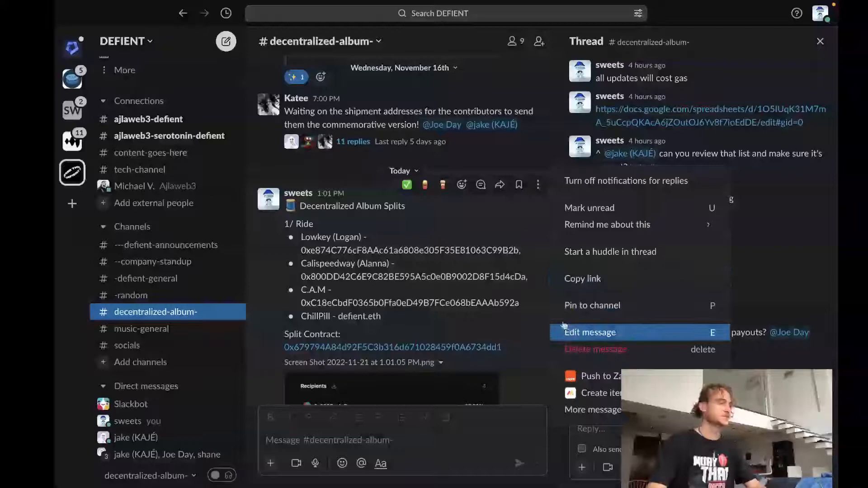
left_click(589, 332)
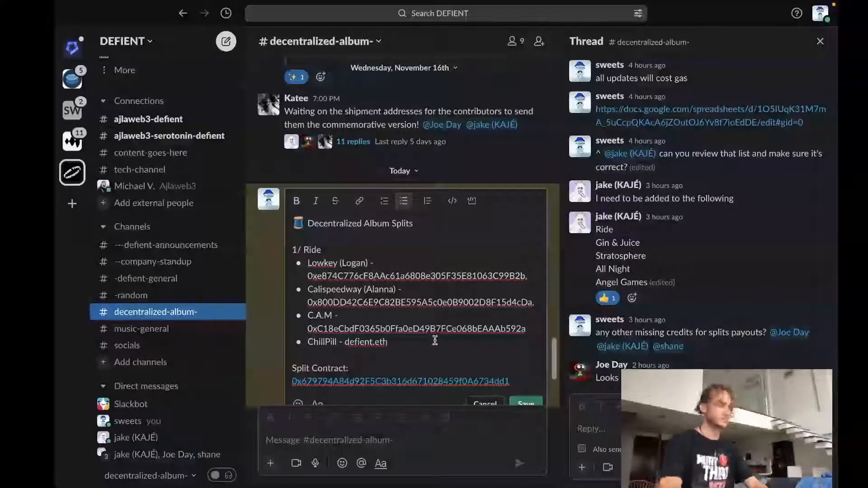
type("Kaje -")
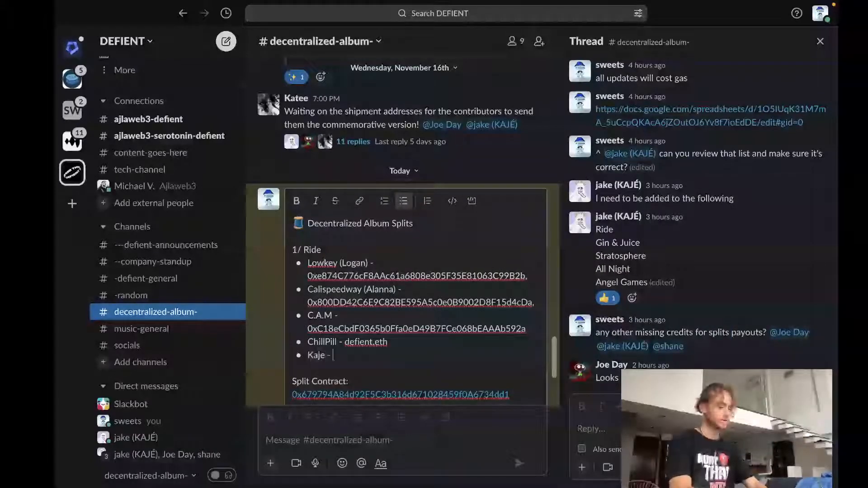
type("kaje.eth")
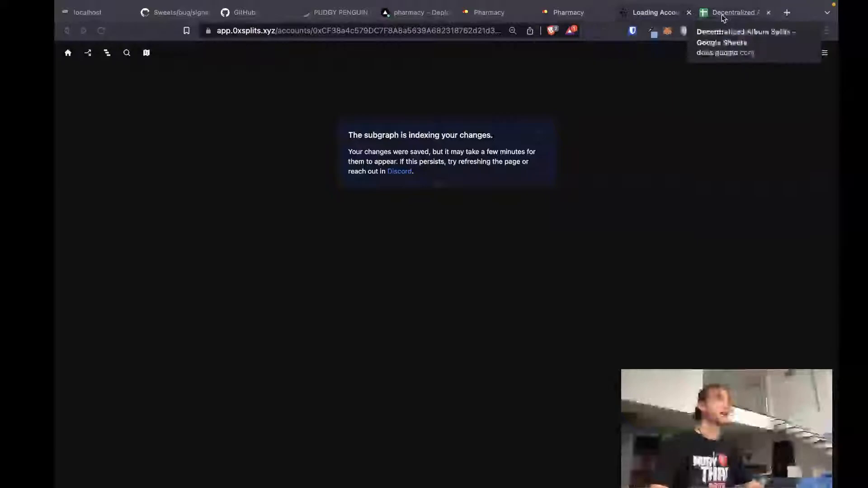
- Revisit the album splits spreadsheet and open a new browser tab for OpenSea
left_click(734, 12)
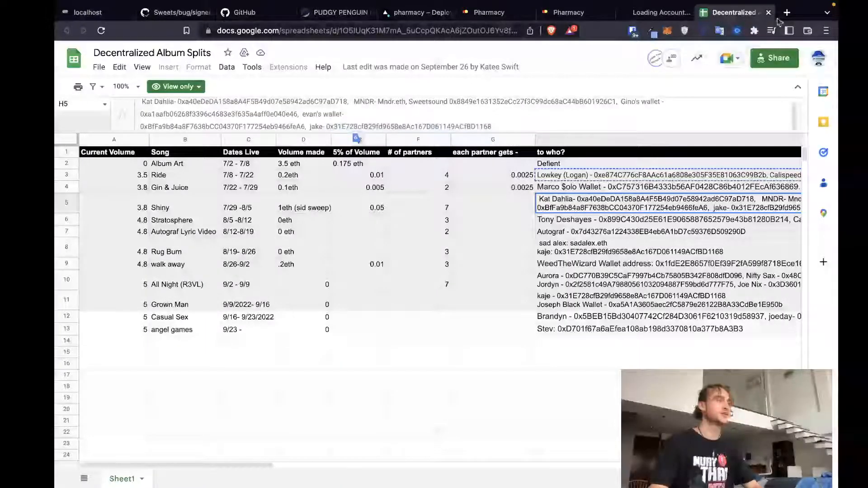
left_click(786, 12)
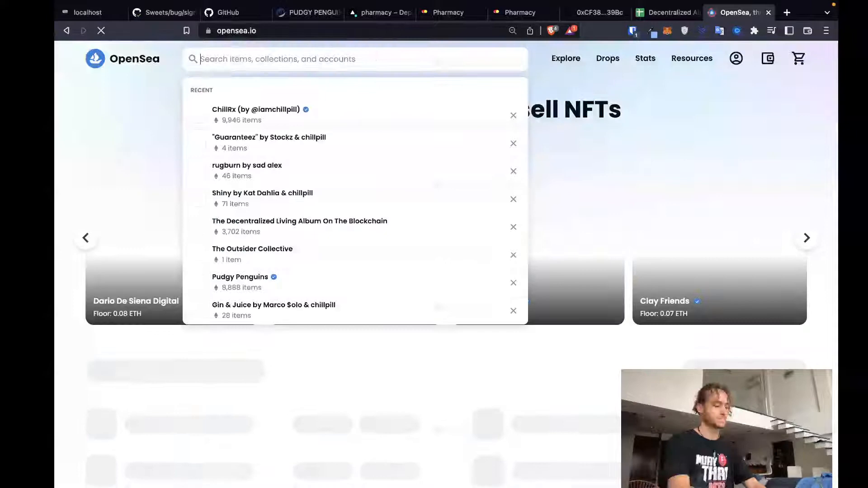
- Search OpenSea for 'ride by' and open an item from the Ride collection
type("ride by")
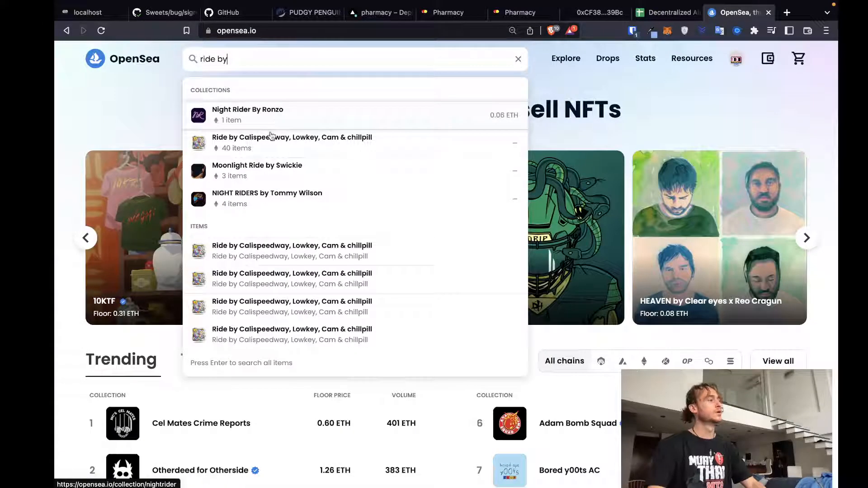
left_click(291, 142)
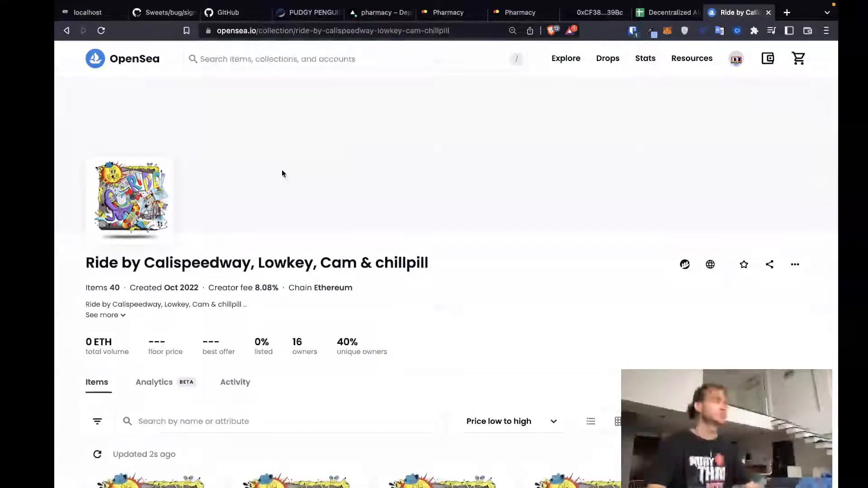
scroll("down", 3)
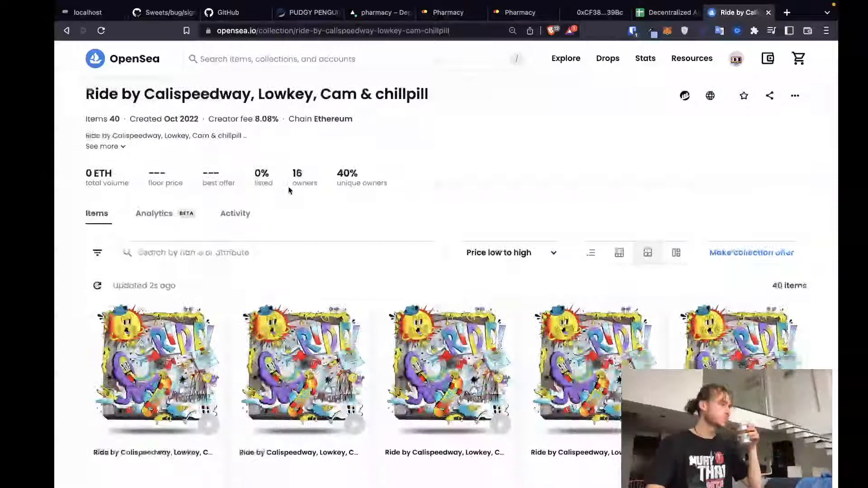
left_click(159, 369)
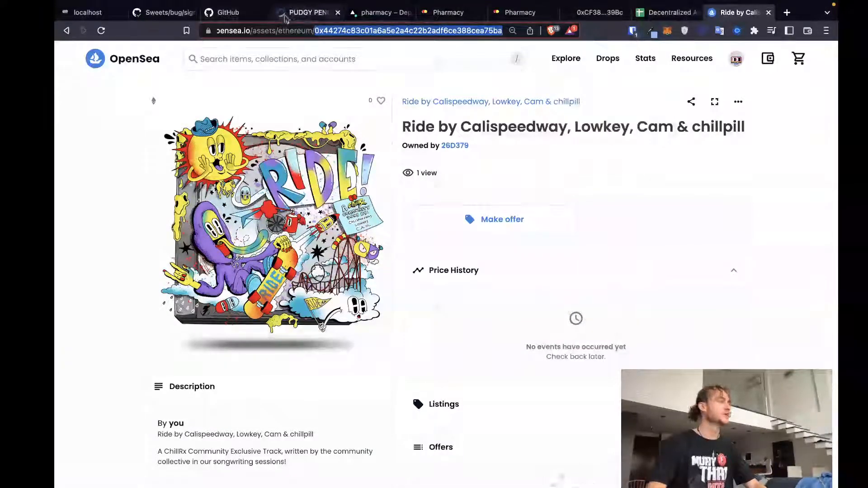
- Look up Ride contract 0x4427…75ba on Etherscan and query its config readout
left_click(308, 12)
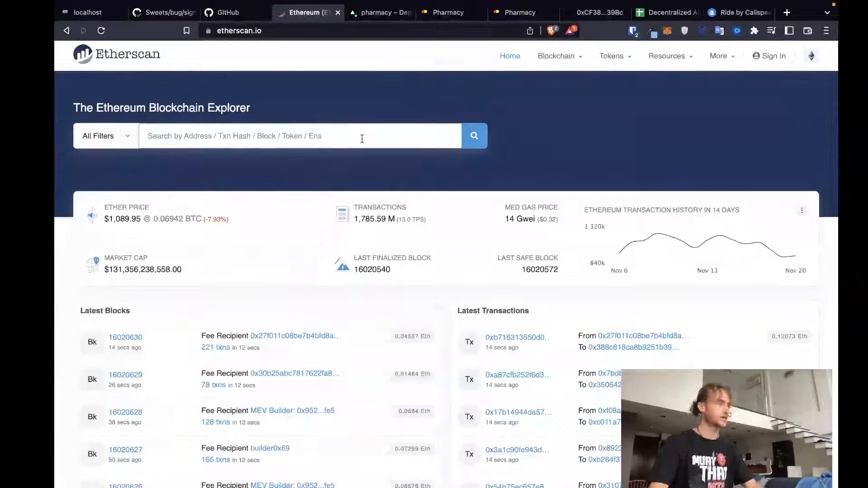
type("0x44274c83c01a6a5e2a4c22b2adf6ce388cea75ba")
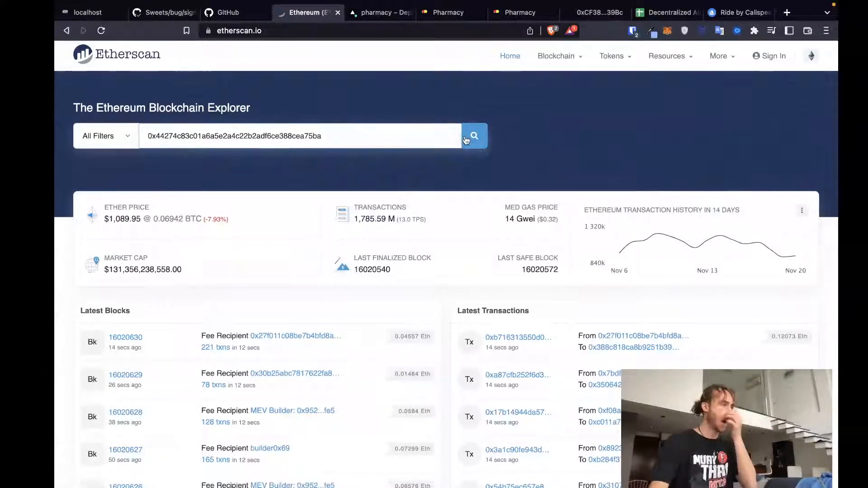
left_click(473, 136)
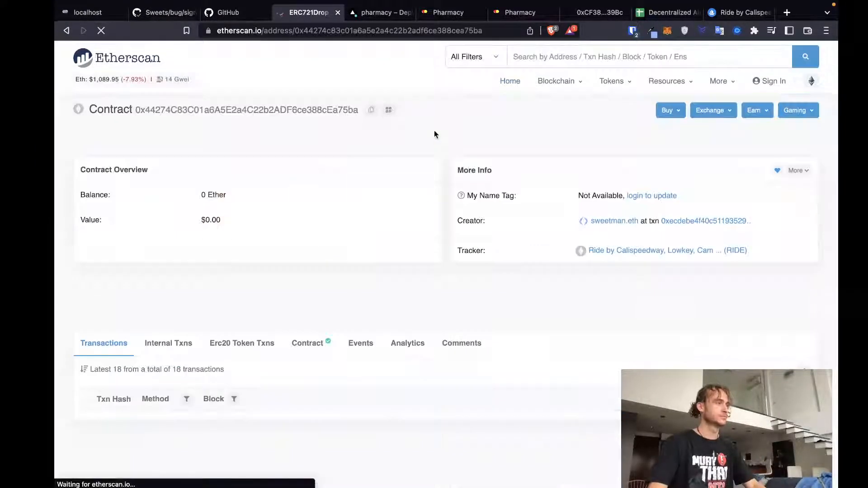
left_click(308, 342)
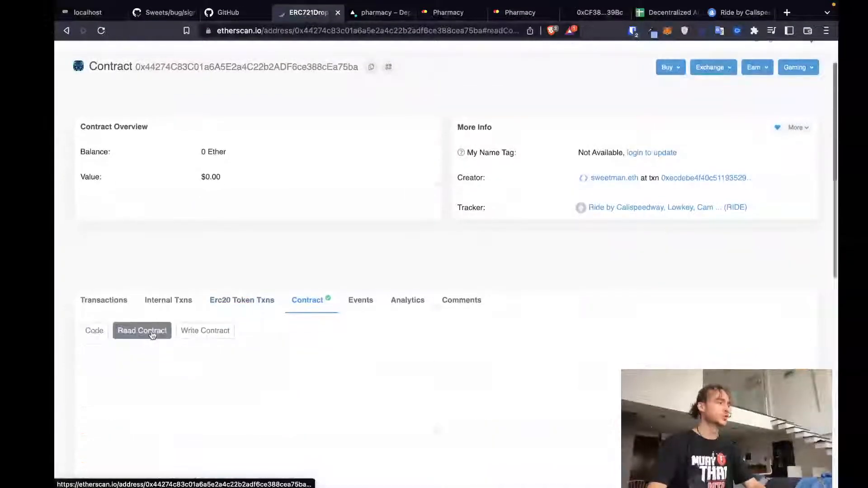
scroll("down", 3)
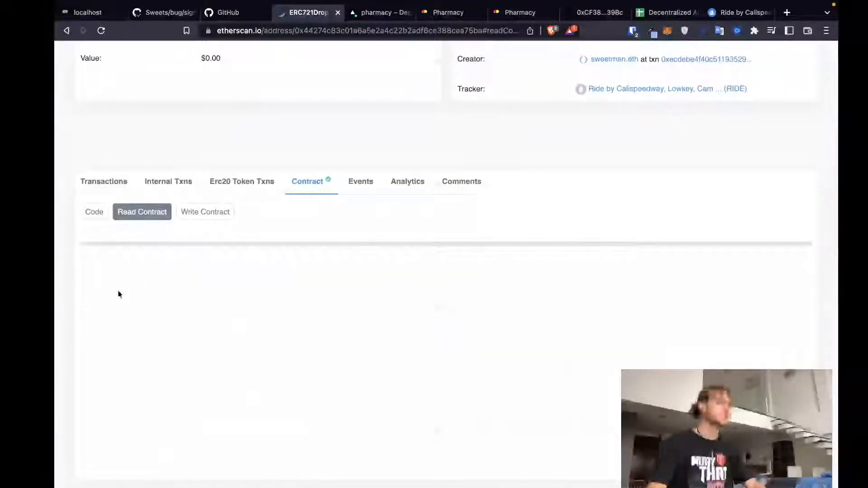
left_click(141, 212)
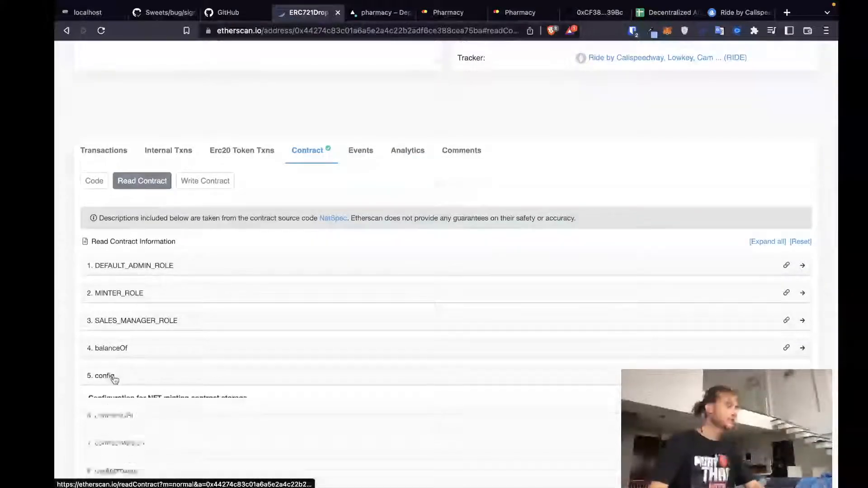
left_click(103, 376)
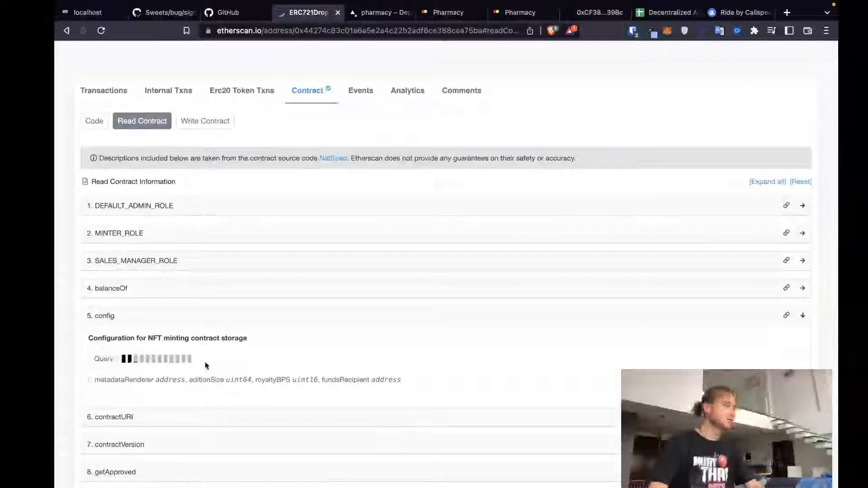
left_click(103, 358)
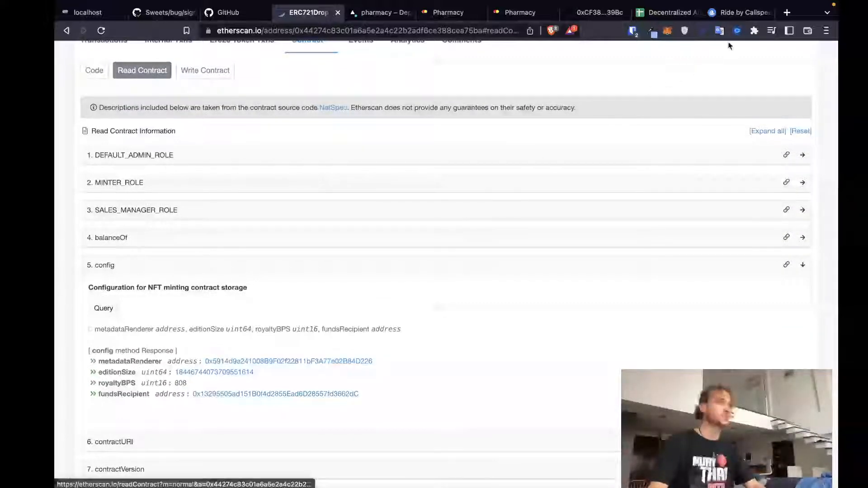
left_click(592, 12)
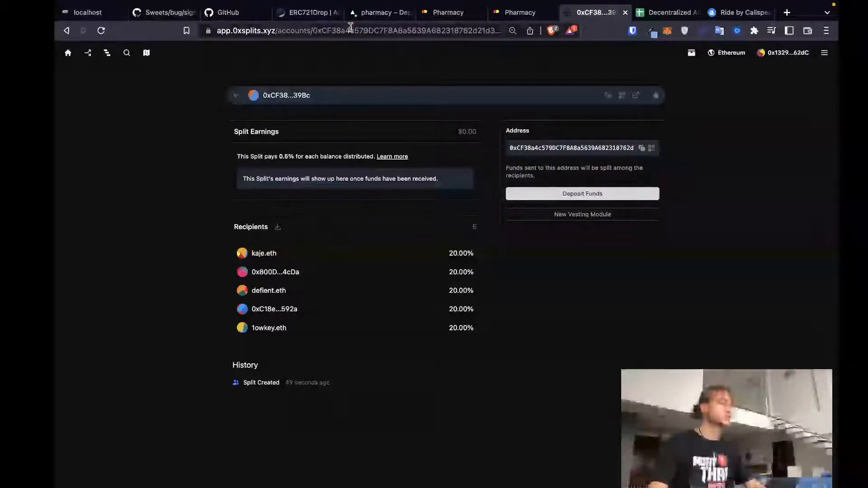
- Review the split's five recipients at 20.00% each, then move to Slack
left_click(360, 31)
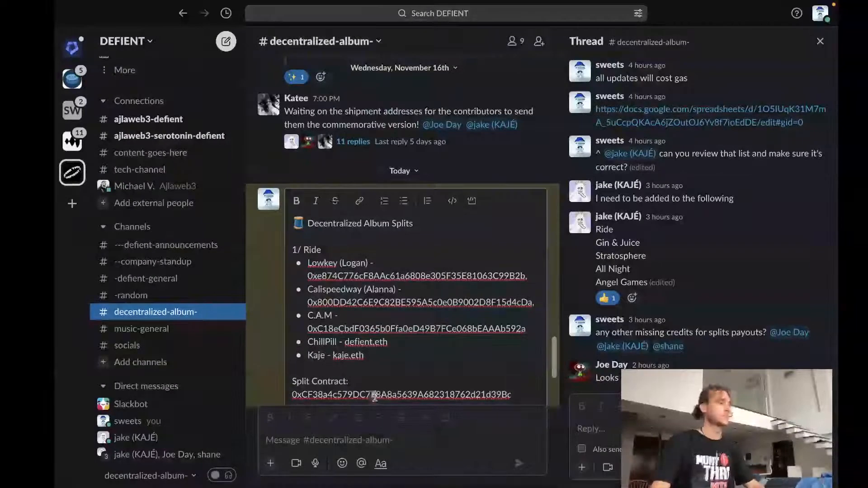
- Select the Split Contract address in the Slack Decentralized Album Splits post
double_click(375, 395)
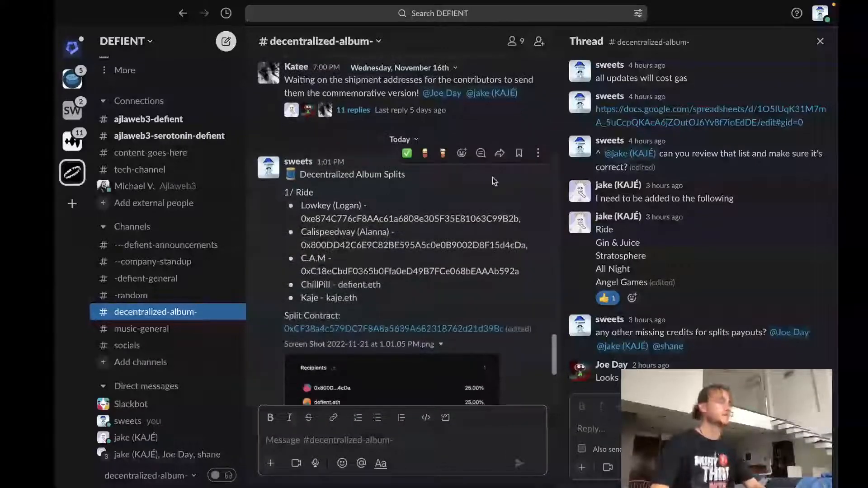
scroll("down", 3)
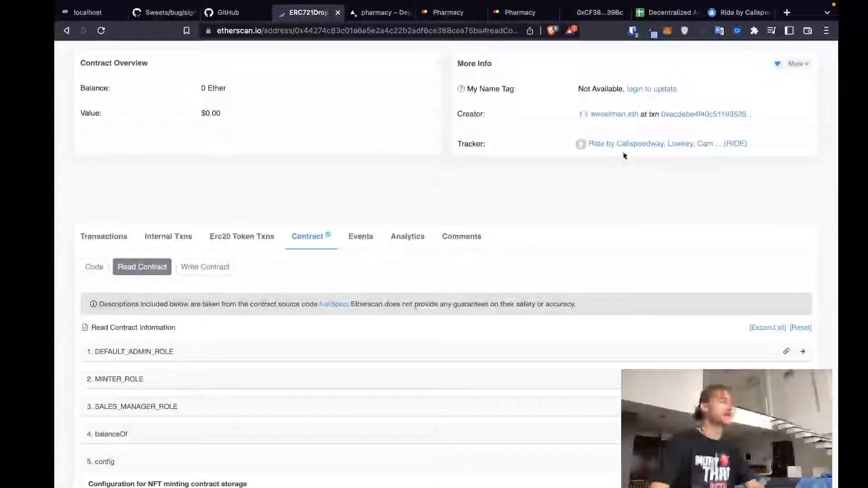
- Connect the wallet and submit setFundsRecipient with the split contract address
left_click(205, 267)
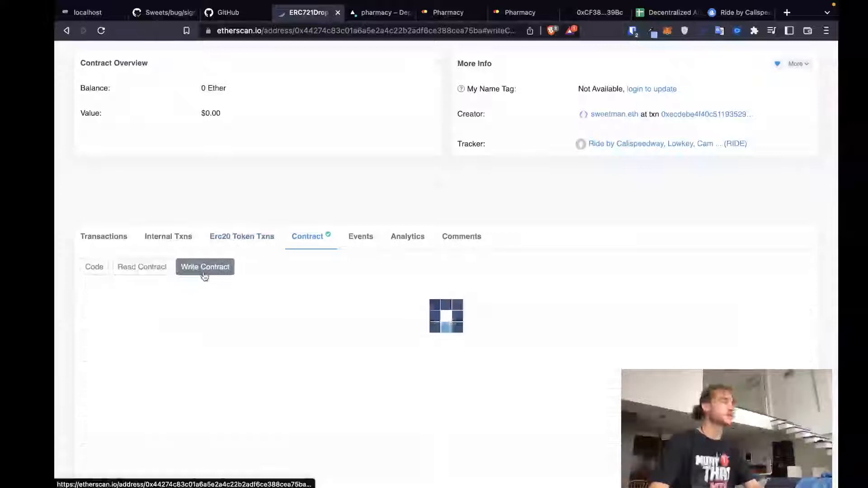
left_click(204, 267)
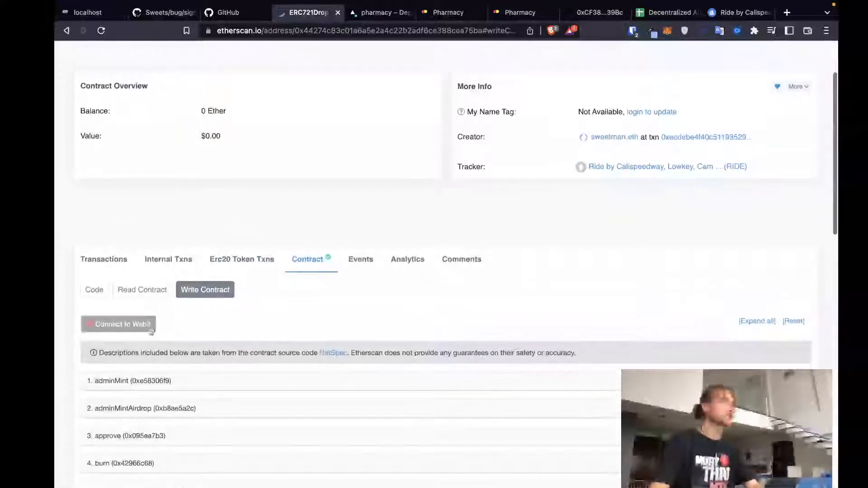
left_click(118, 323)
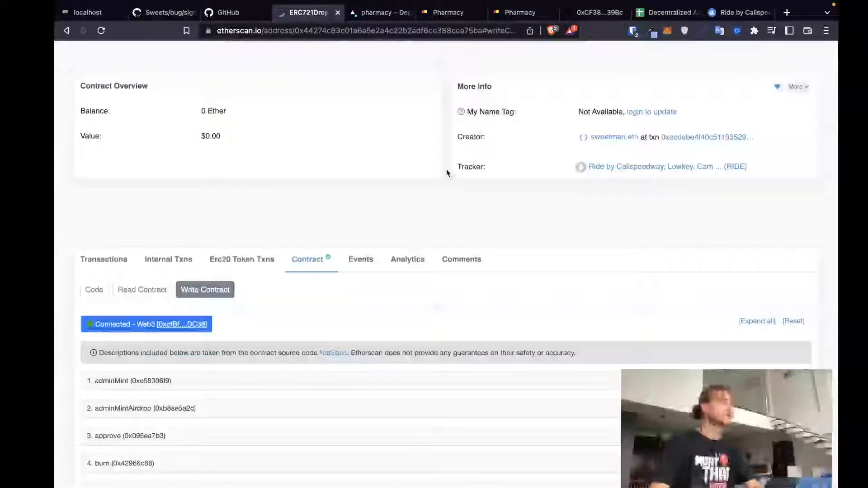
scroll("down", 3)
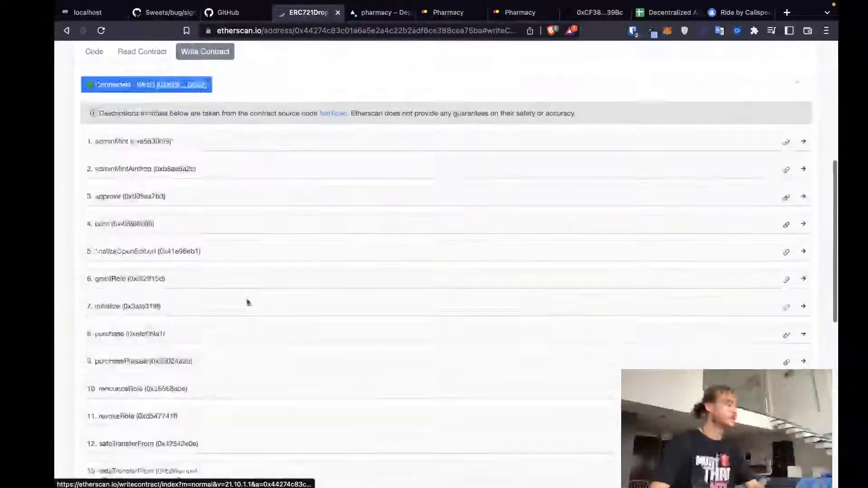
scroll("down", 3)
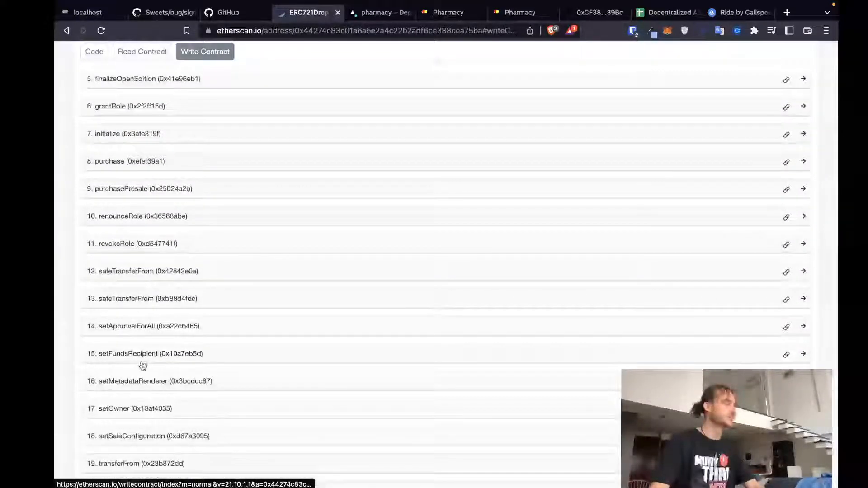
left_click(145, 354)
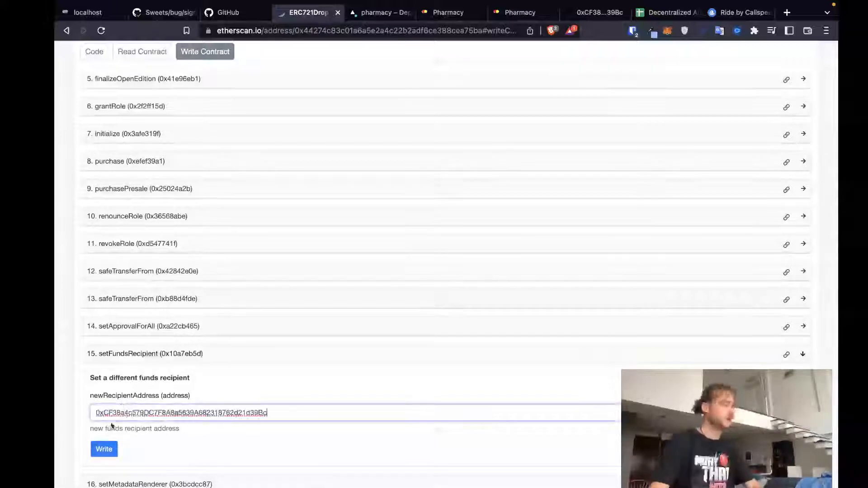
left_click(104, 449)
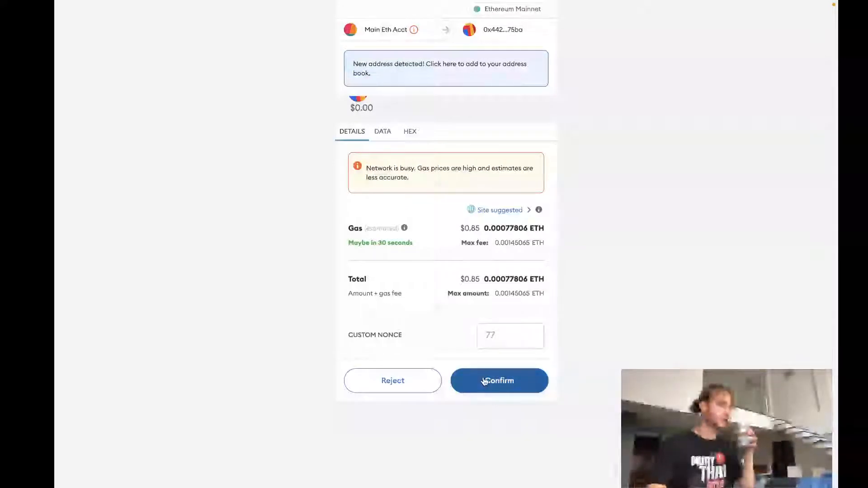
- Confirm the funds-recipient transaction, compare the split address, and check it in MetaMask
left_click(498, 381)
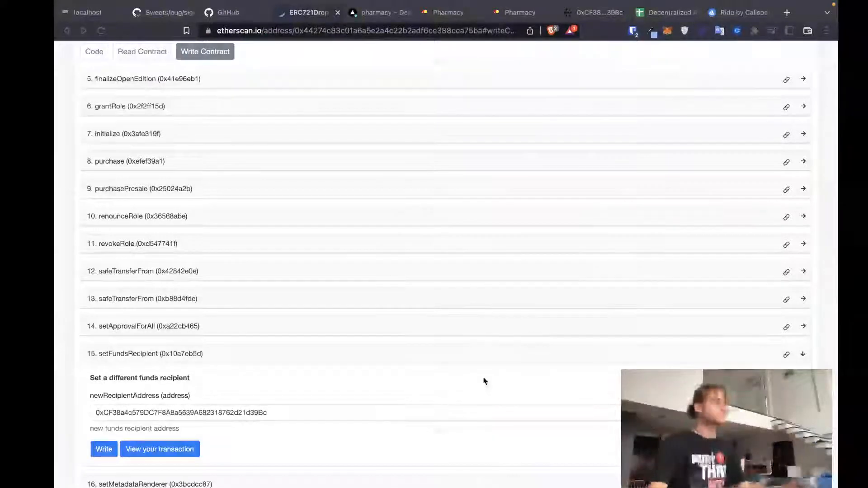
mouse_move(356, 374)
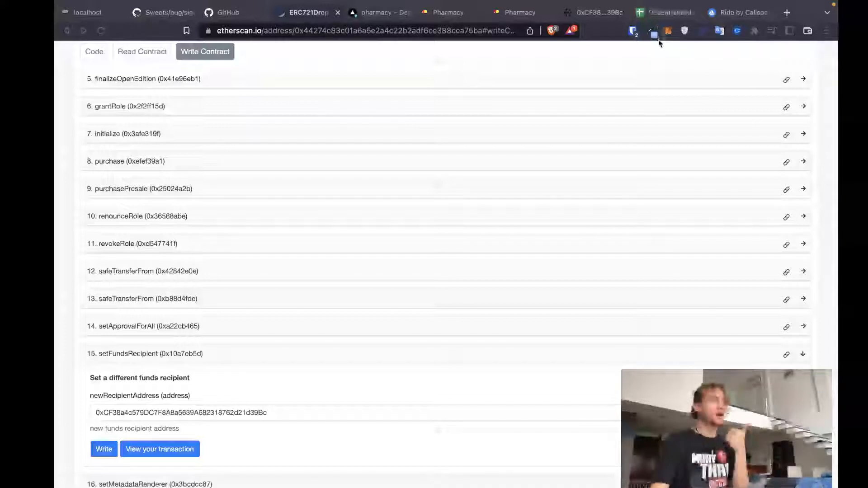
left_click(589, 12)
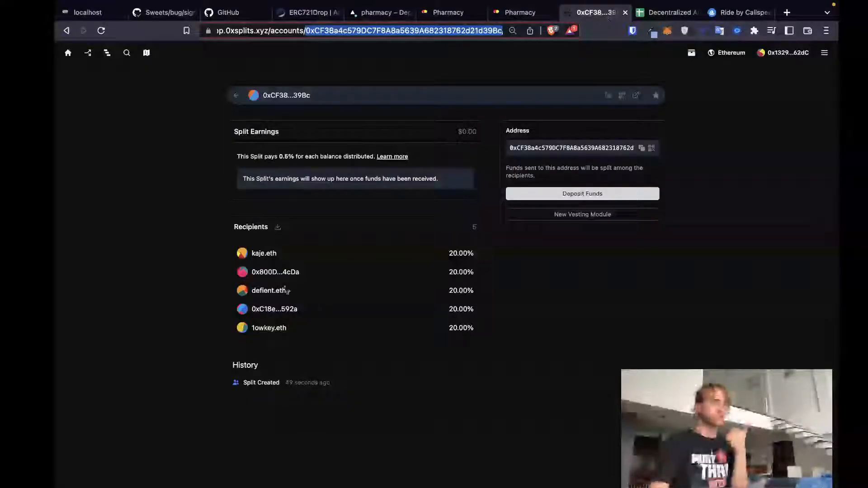
mouse_move(494, 207)
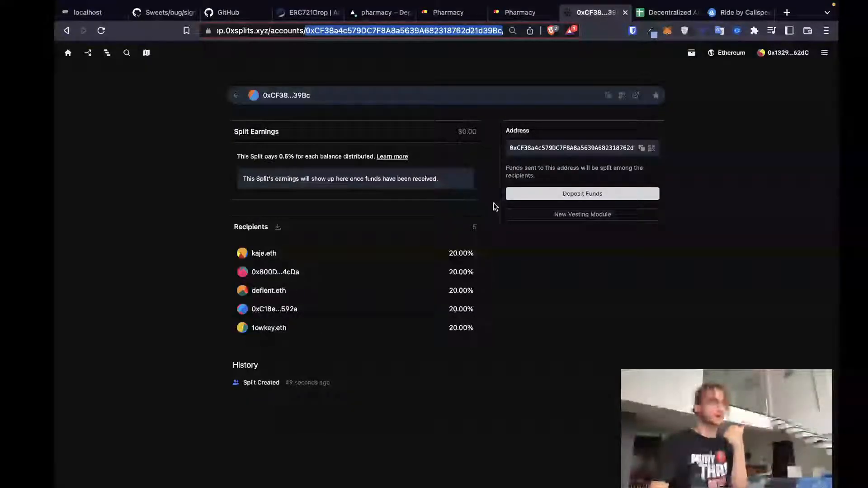
left_click(308, 12)
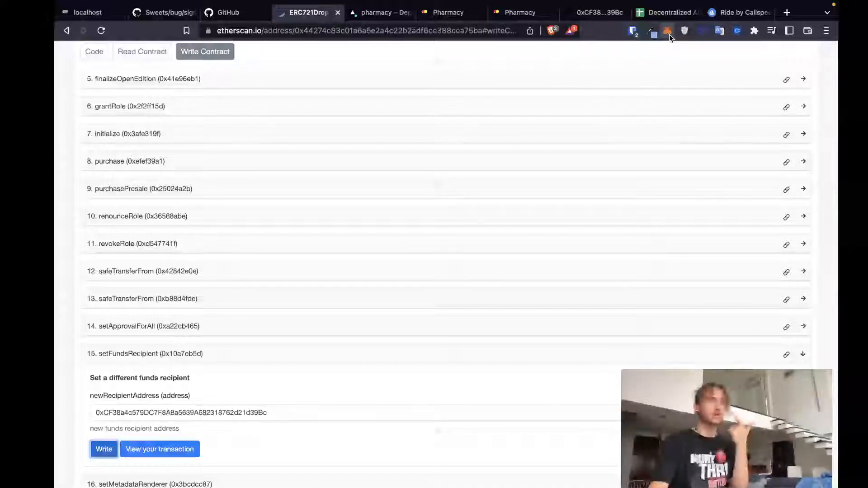
left_click(668, 31)
type("o")
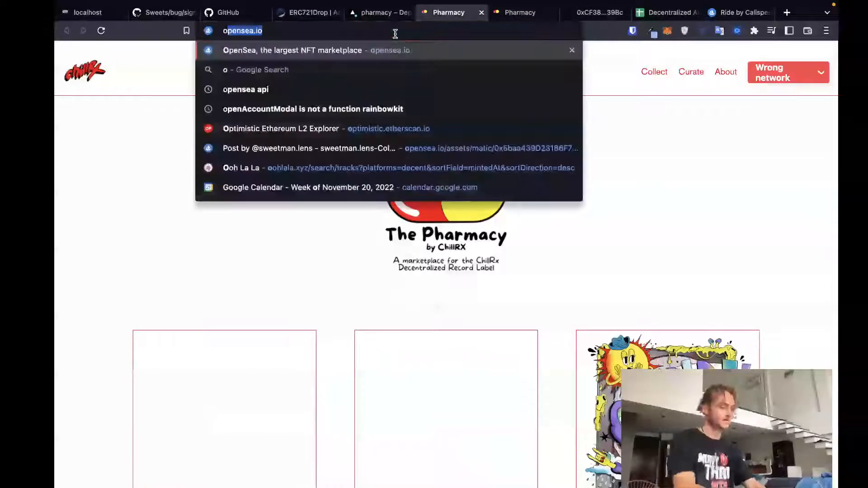
- Load live pharmacy.chillrx.io, close the preview deployment tab, and scroll to the Ride cards
type("pharmacy.chillrx.io")
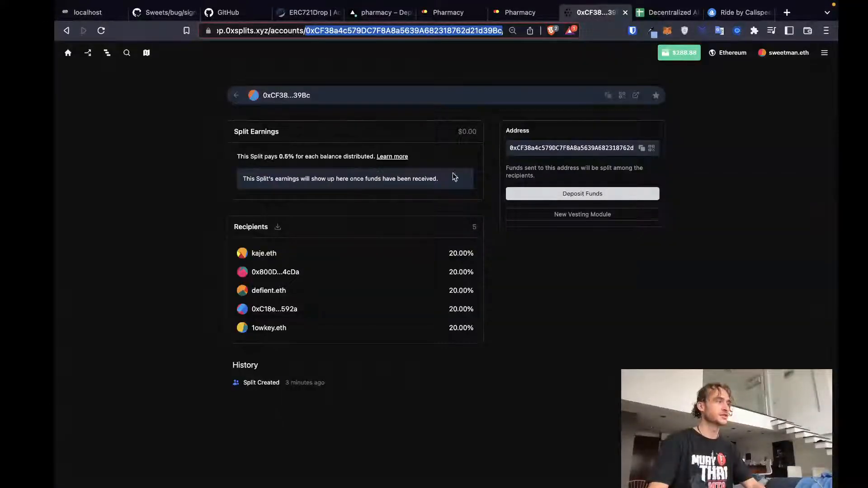
left_click(519, 12)
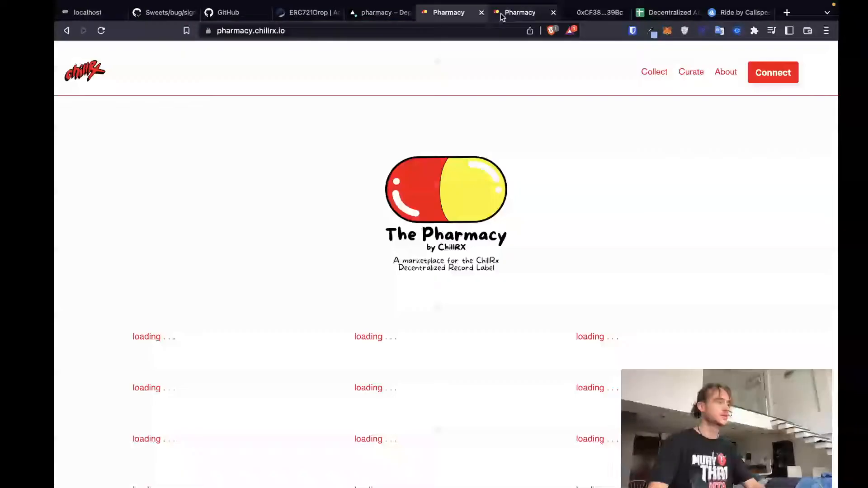
left_click(520, 13)
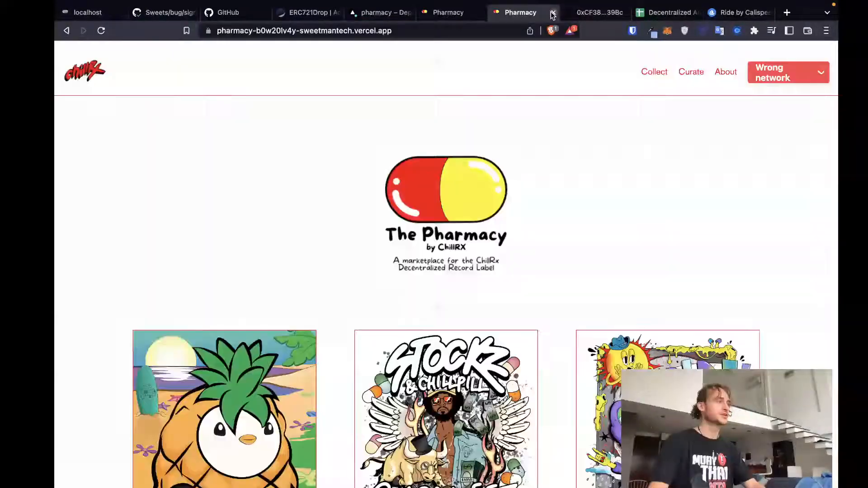
left_click(598, 12)
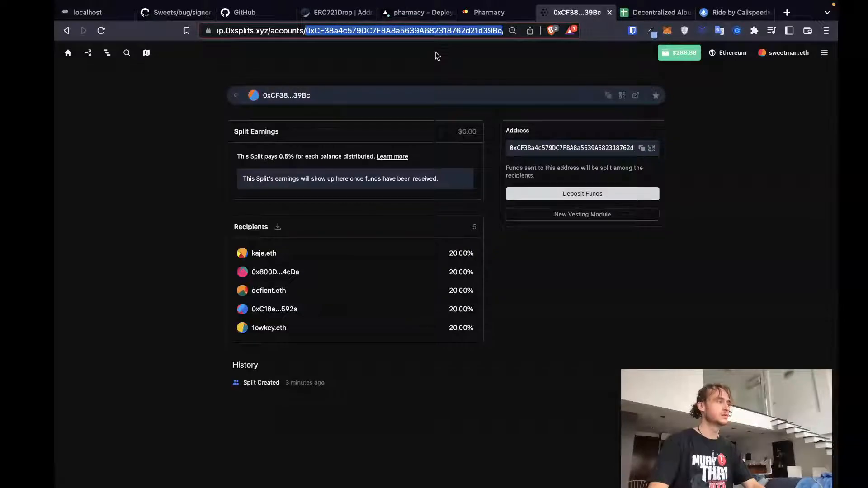
left_click(489, 13)
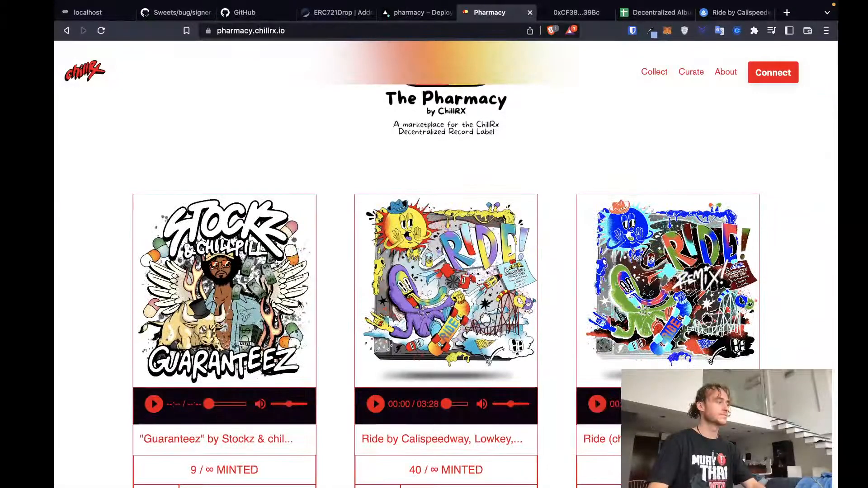
scroll("down", 3)
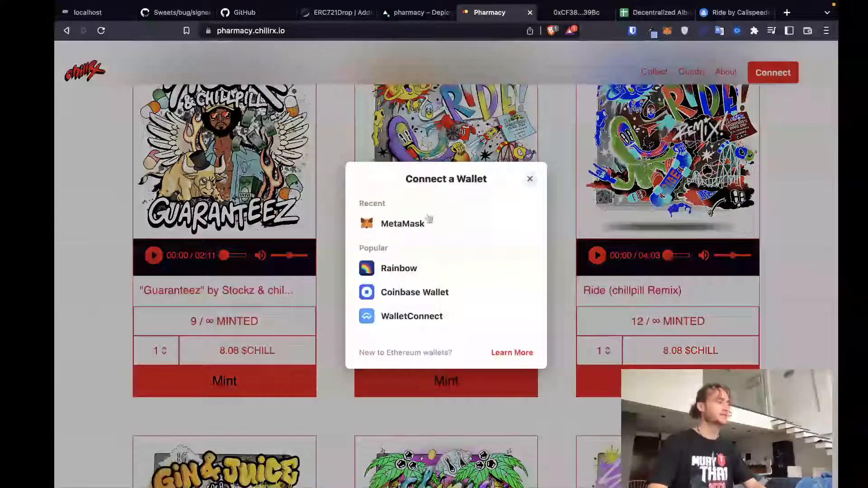
- Connect MetaMask as sweetman.eth and mint four Ride copies for 32.32 $CHILL
left_click(403, 223)
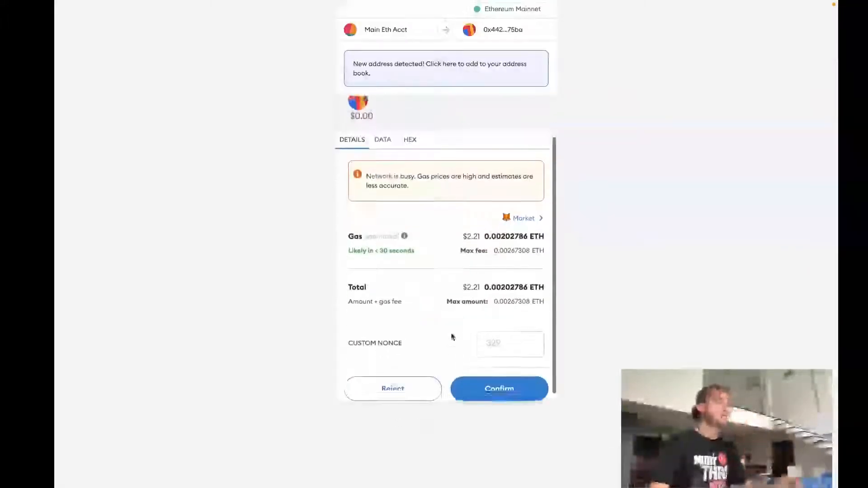
left_click(498, 388)
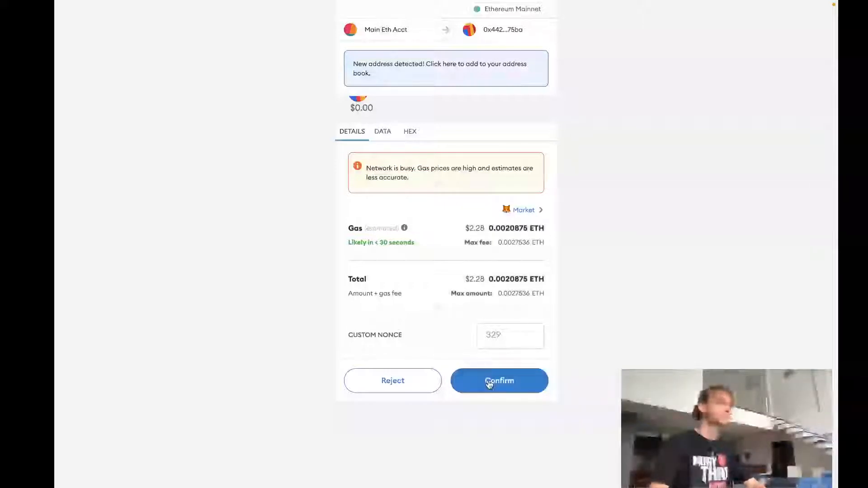
left_click(498, 380)
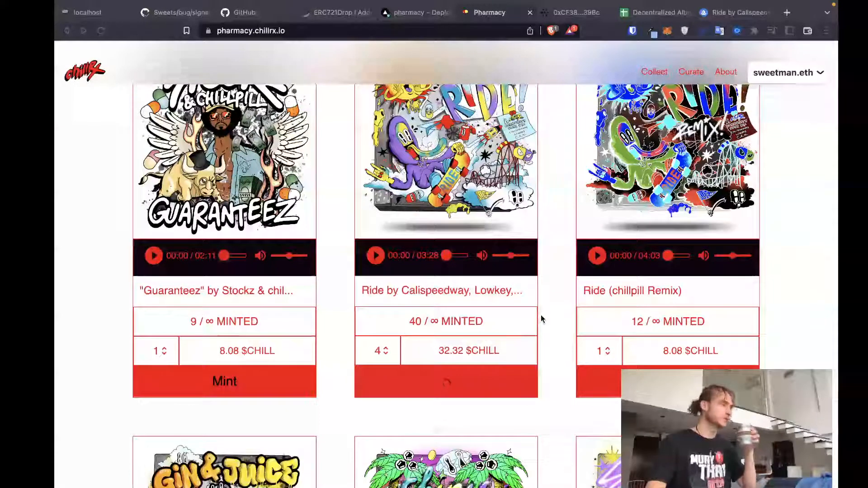
left_click(446, 380)
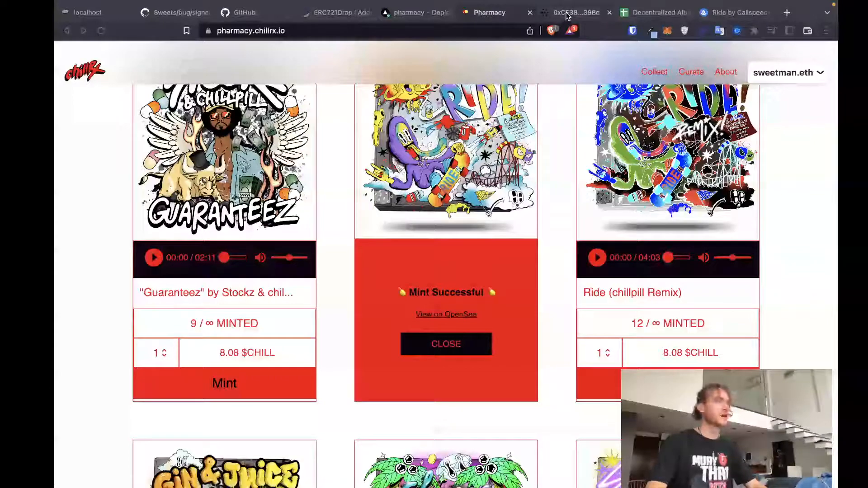
- Query Ride's config to confirm the split as funds recipient, then view its CHILL balance
left_click(575, 13)
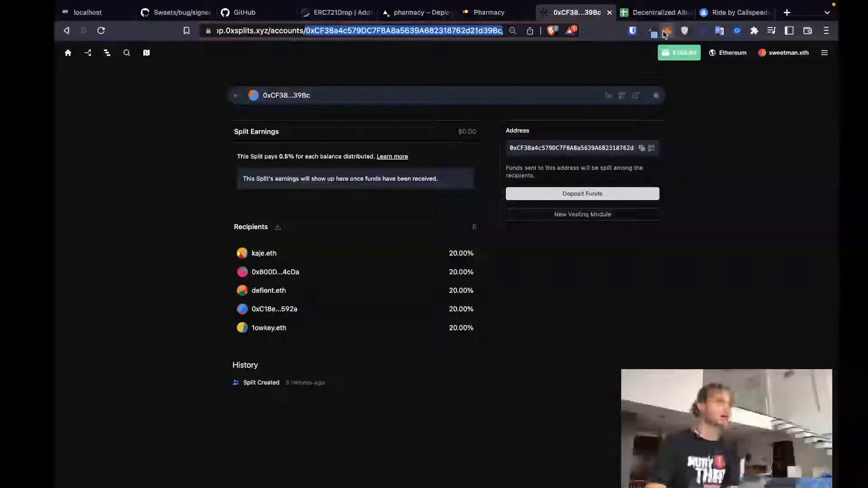
left_click(653, 32)
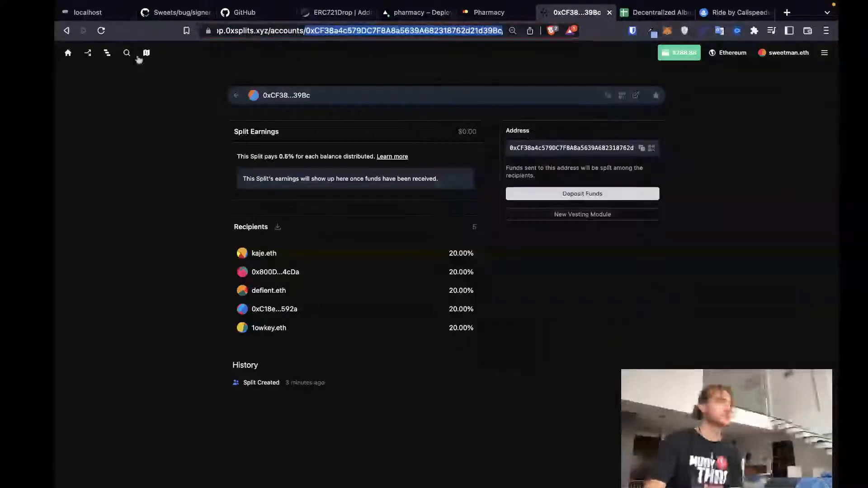
left_click(100, 31)
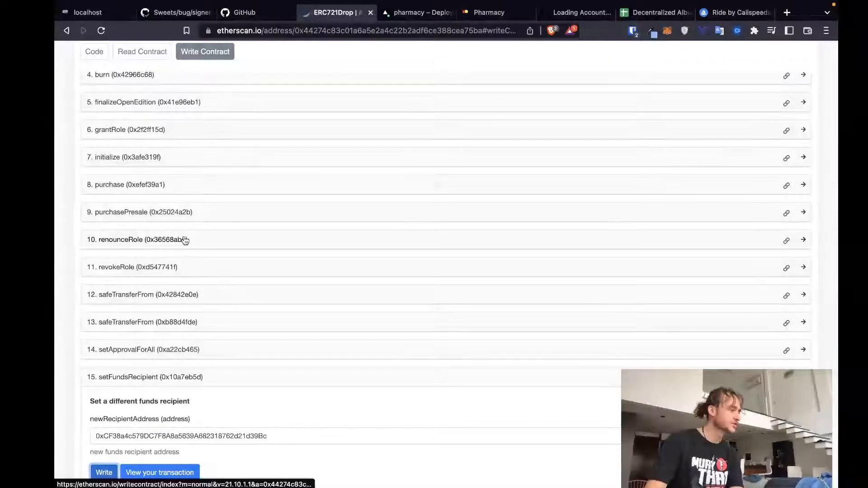
left_click(142, 178)
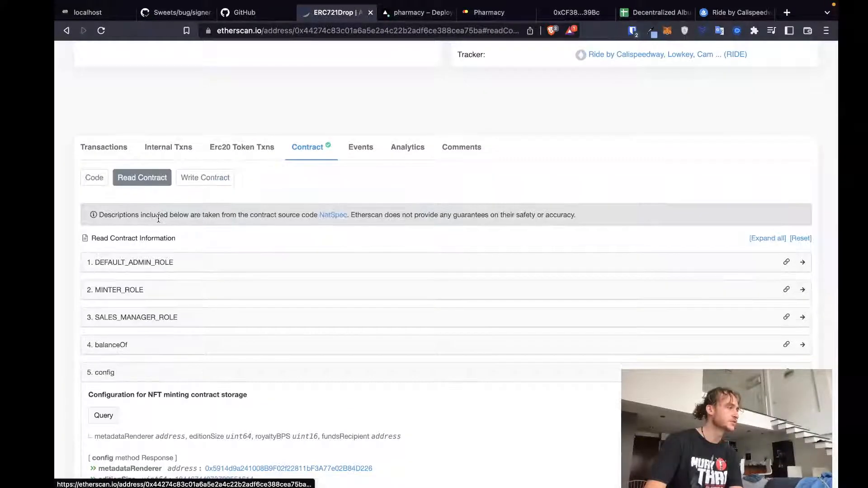
left_click(103, 415)
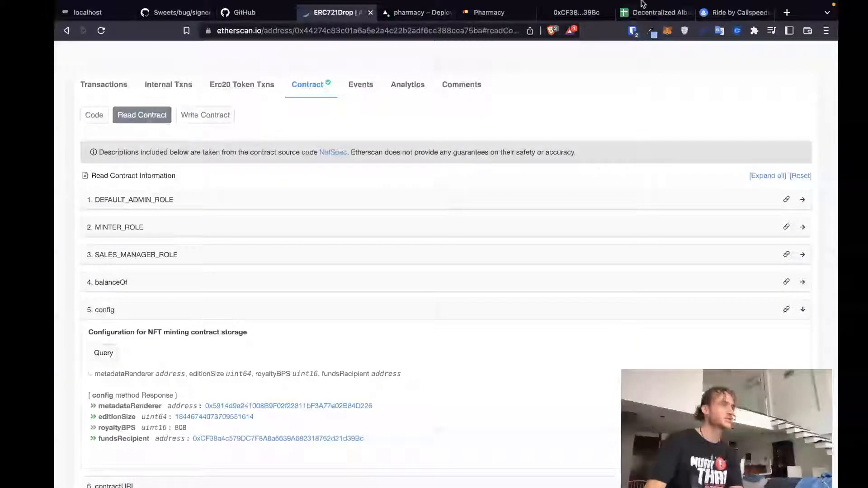
left_click(576, 12)
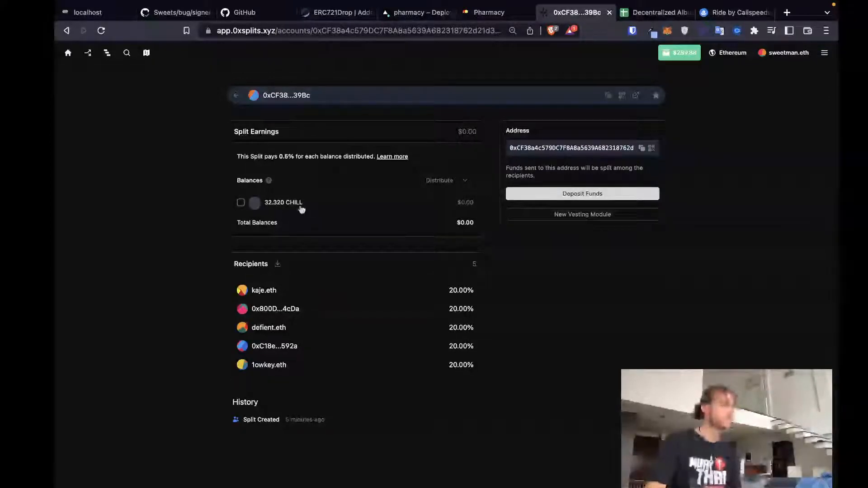
mouse_move(279, 248)
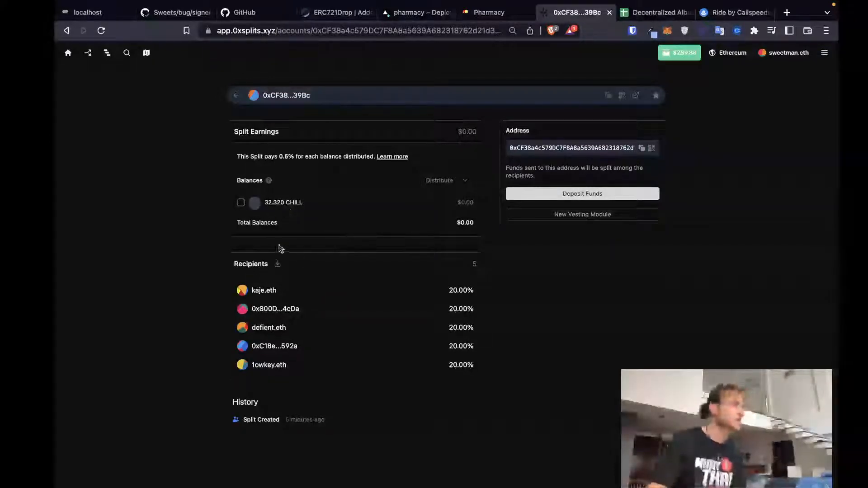
- Distribute and withdraw the split's 32.320 CHILL for all recipients, approving in MetaMask
left_click(241, 203)
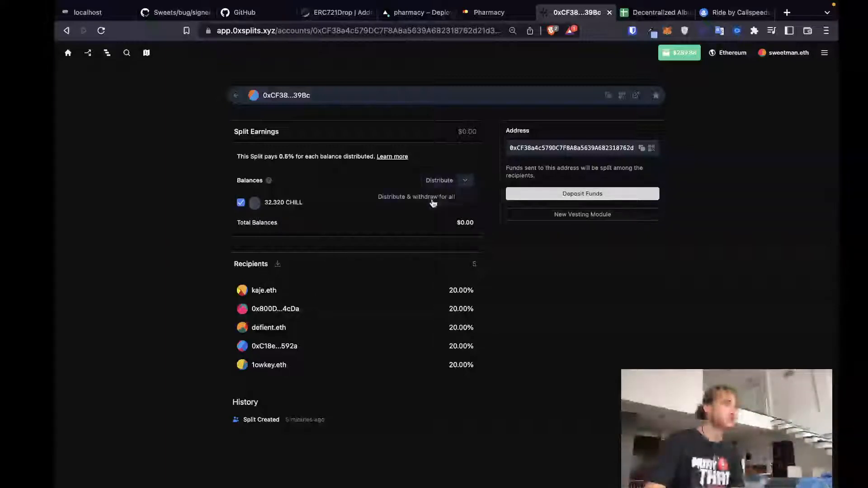
left_click(416, 197)
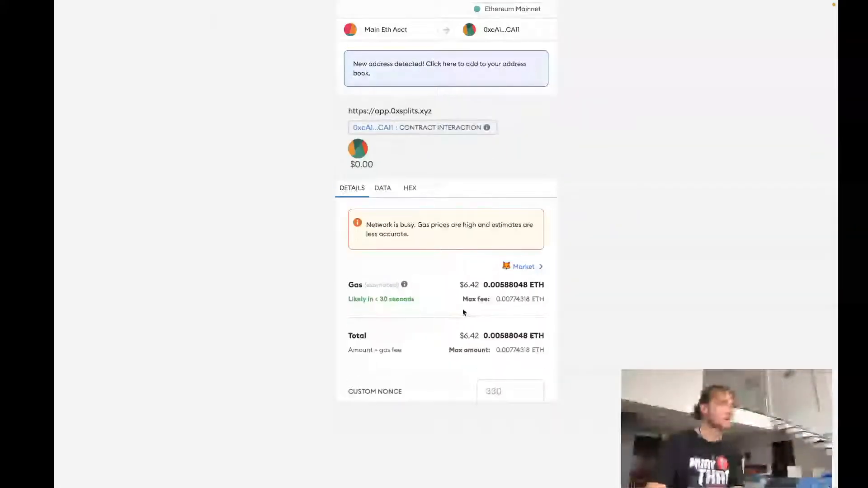
scroll("down", 3)
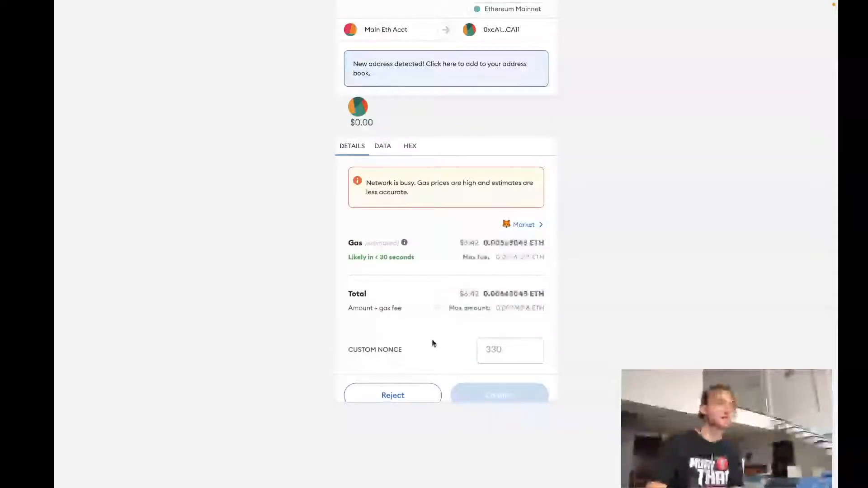
left_click(392, 395)
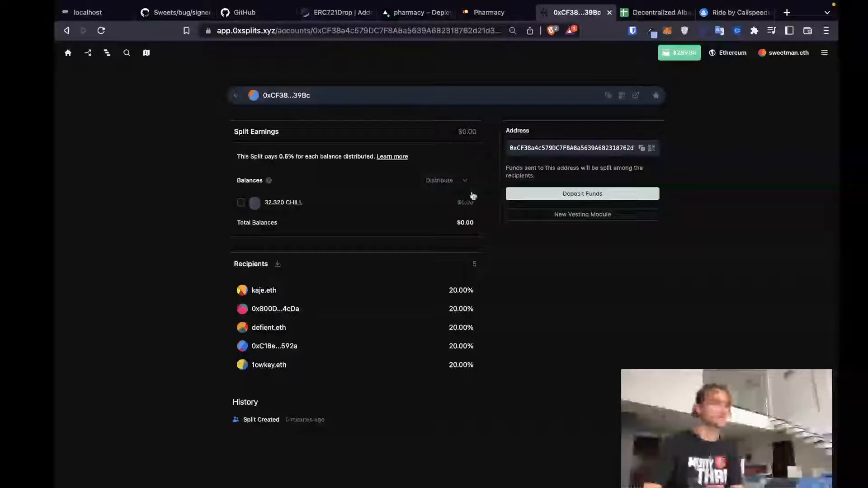
mouse_move(559, 245)
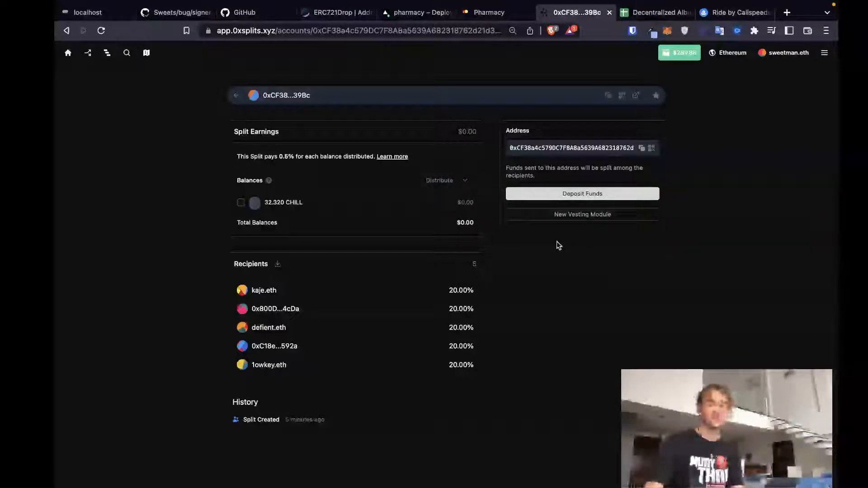
mouse_move(486, 462)
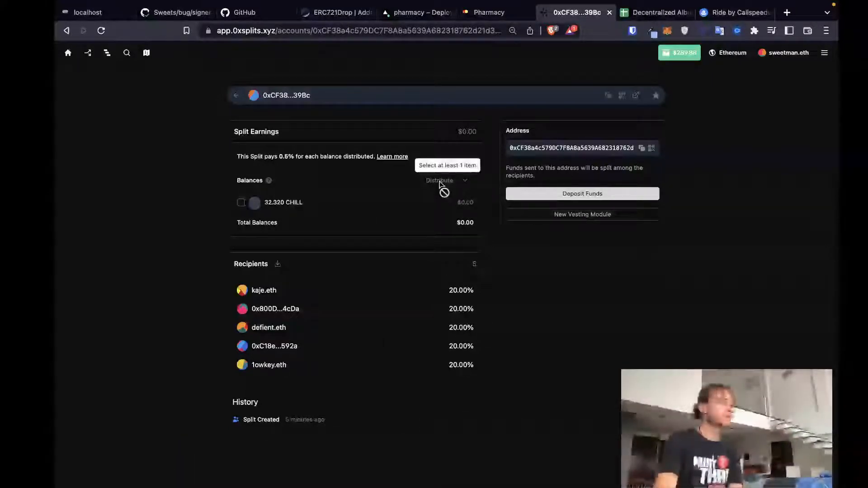
mouse_move(348, 210)
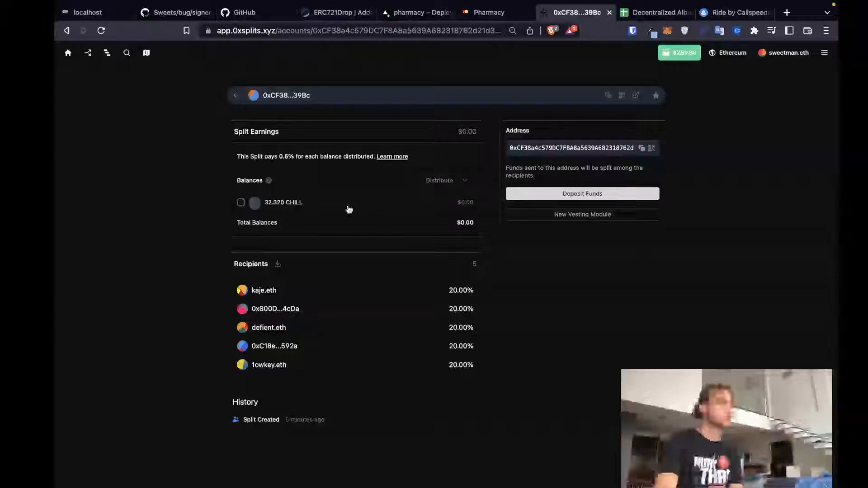
- Trigger the CHILL distribution again and handle the second MetaMask prompt
left_click(439, 180)
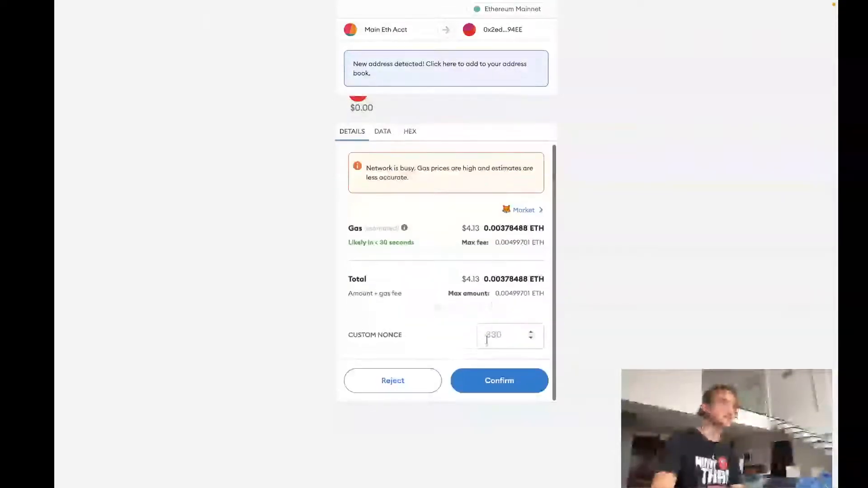
left_click(392, 380)
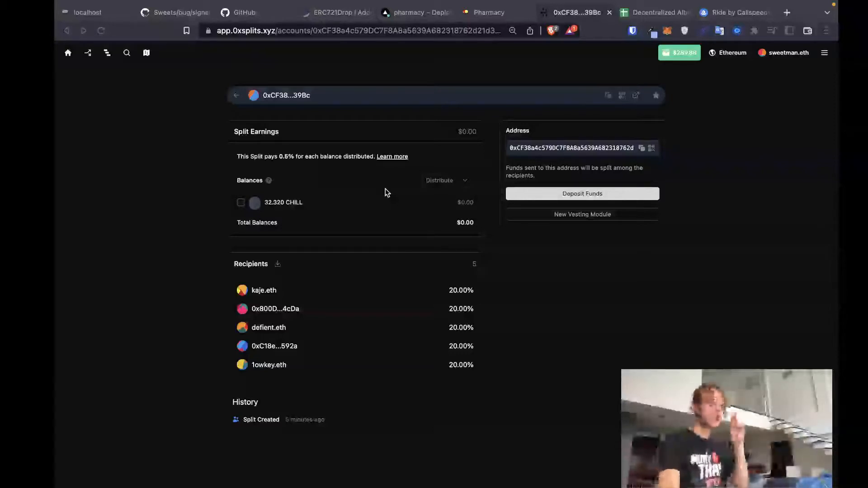
mouse_move(385, 262)
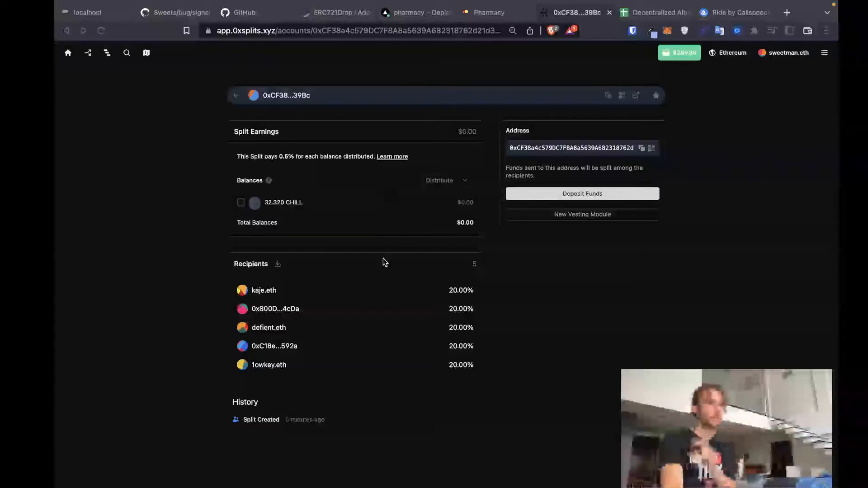